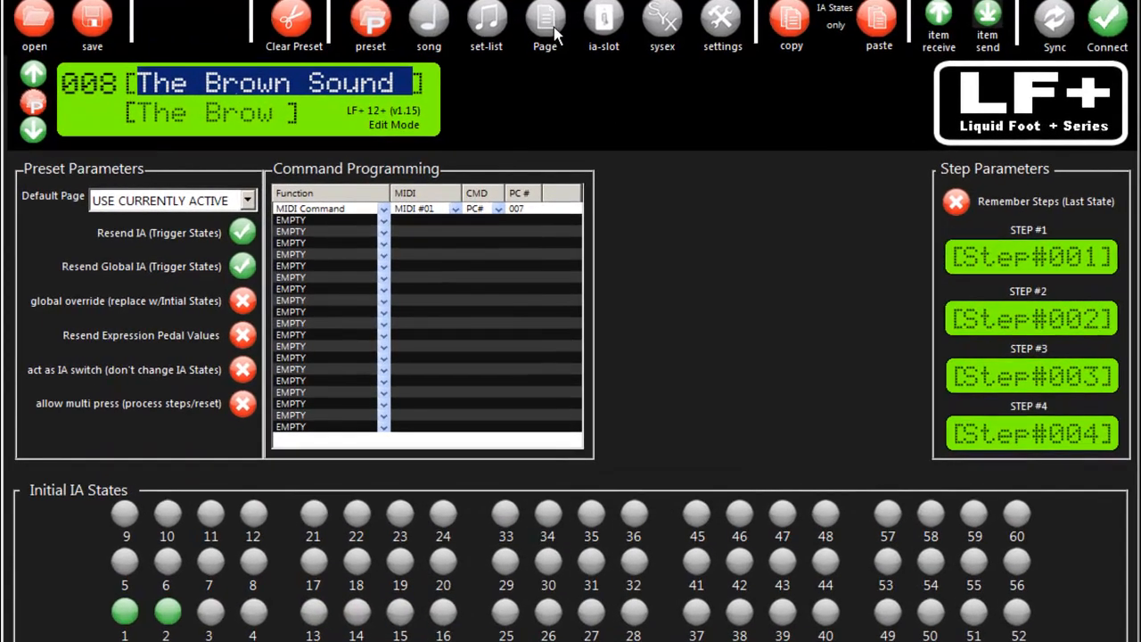
Switch to Pages mode on page 005, type 'dfgdf' into its name, and select it.
click(545, 19)
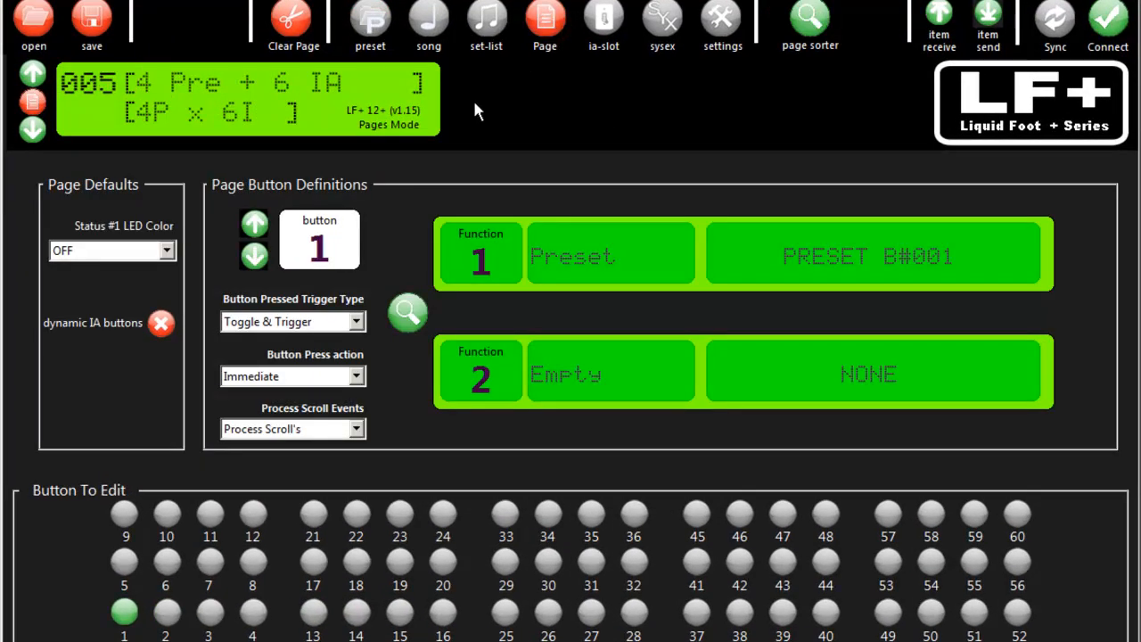
mouse_move(111, 89)
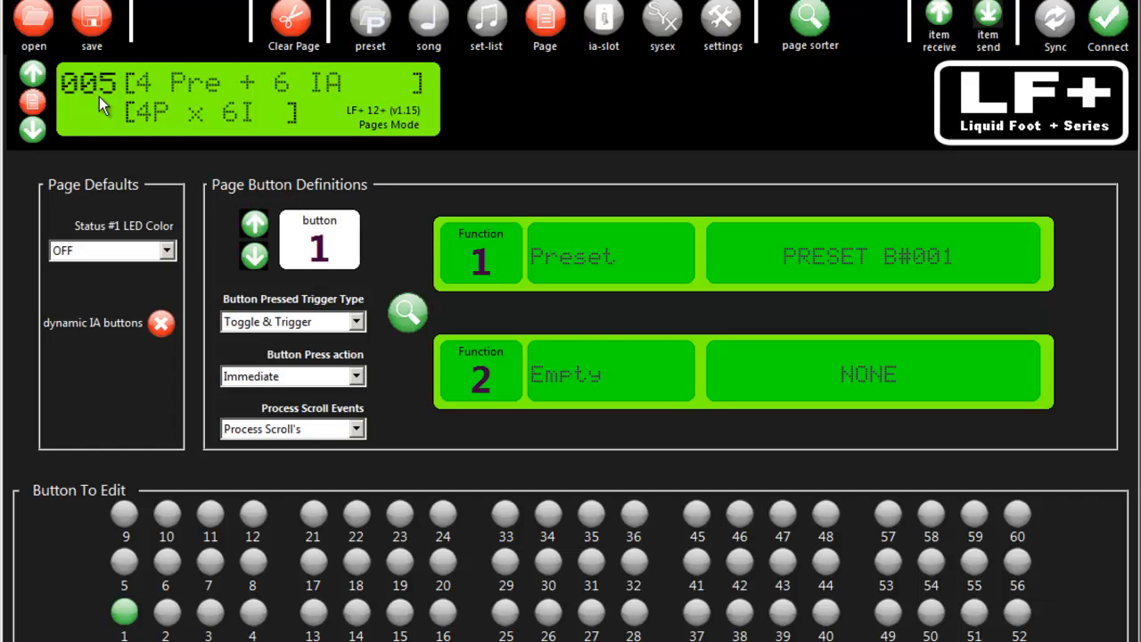
mouse_move(247, 129)
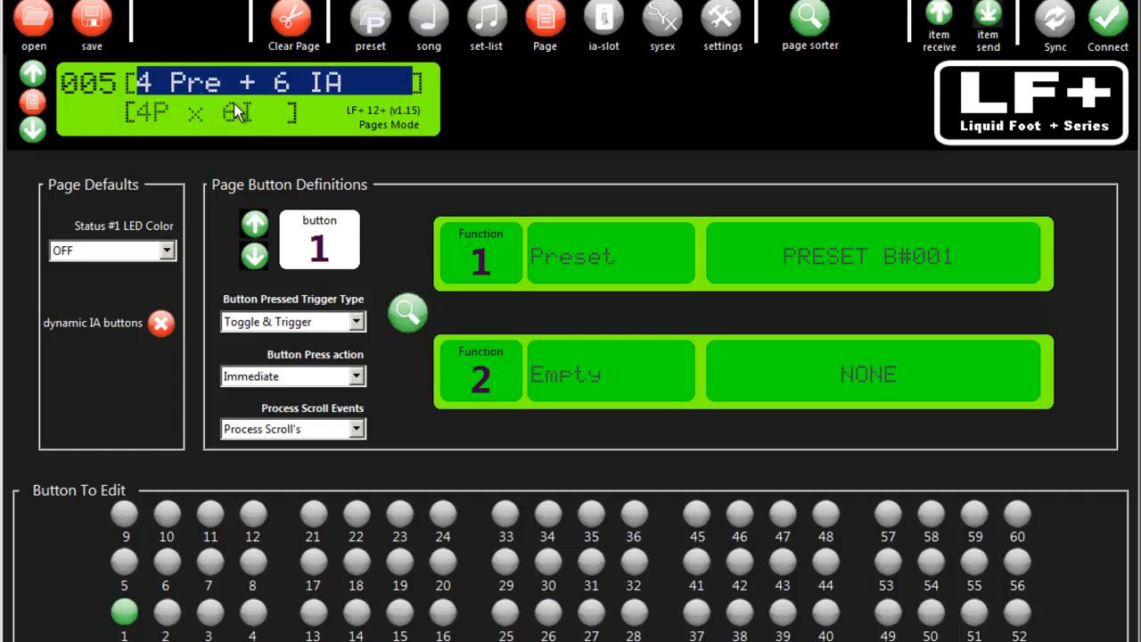
text(dfgdfgdfg)
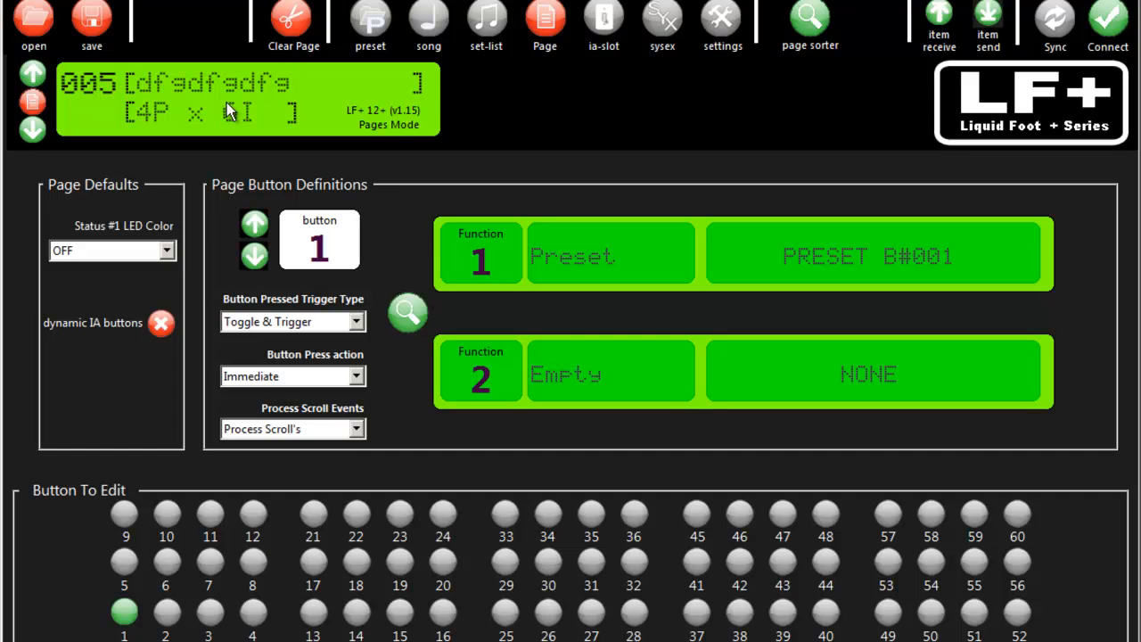
double_click(214, 82)
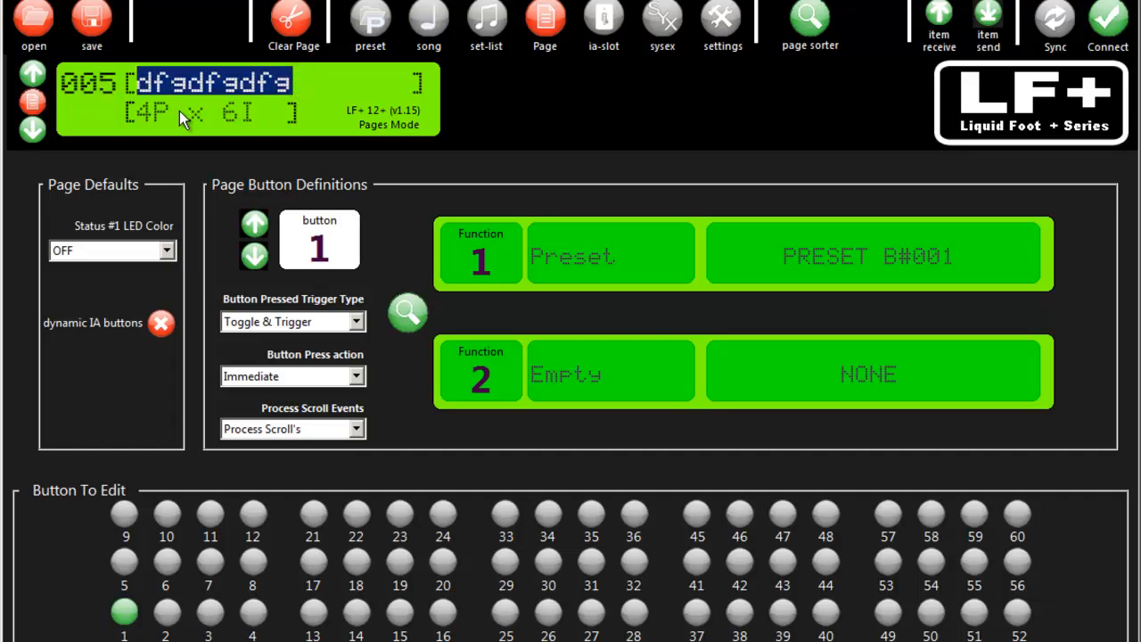
mouse_move(935, 17)
text(4 Pre + 6 IA)
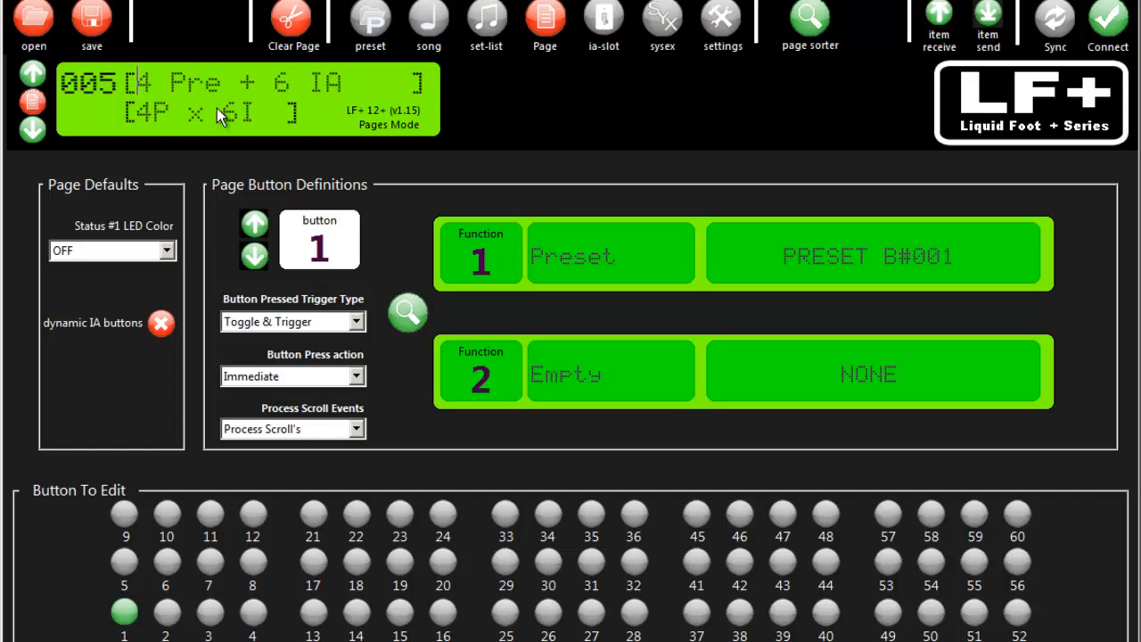
Pick page 004, 1 Pre + 18 IA, from the page sorter overview.
click(807, 16)
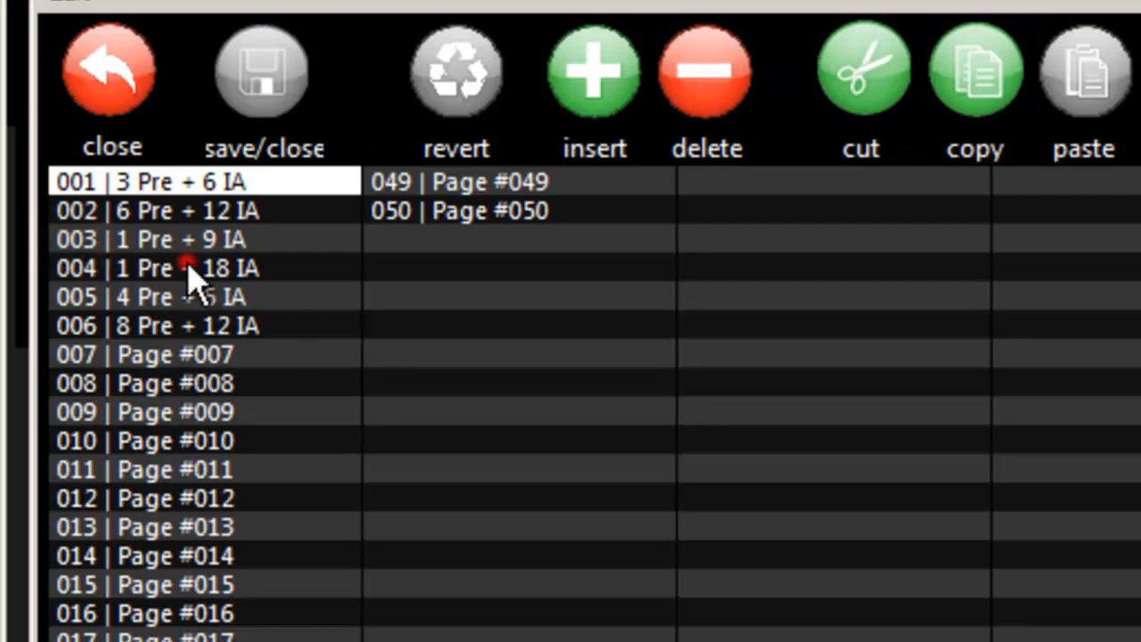
click(187, 267)
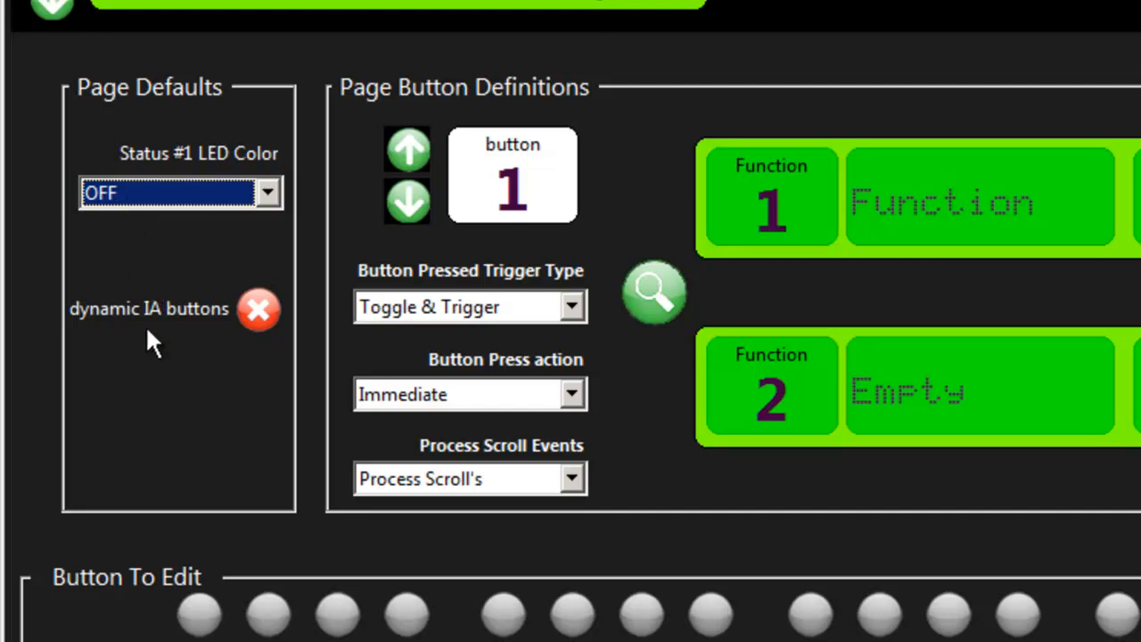
click(258, 309)
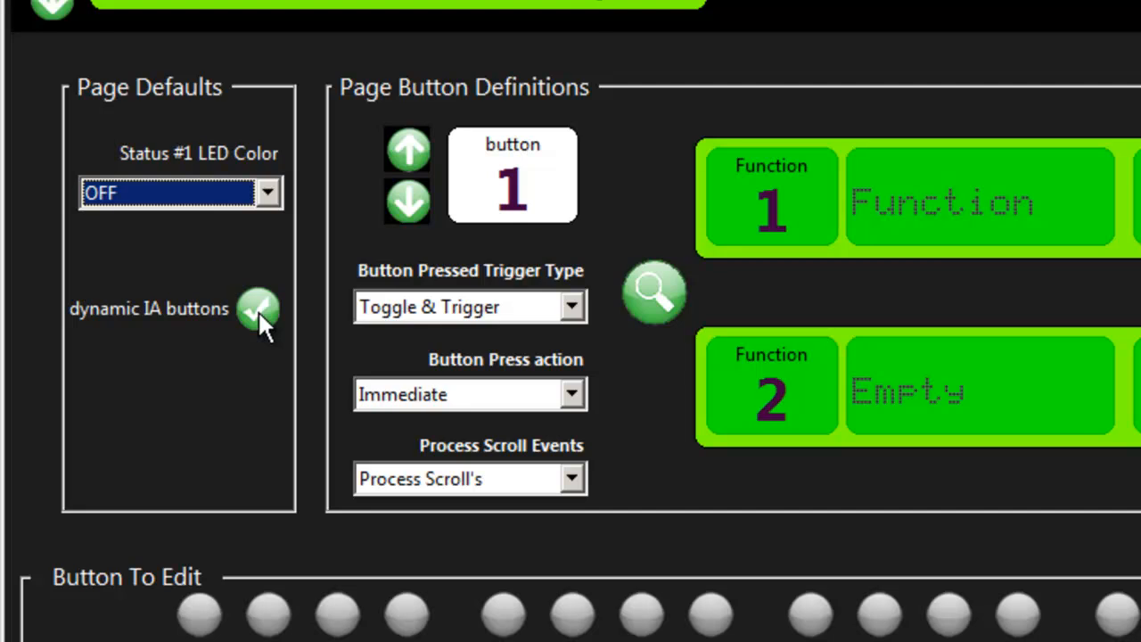
click(259, 310)
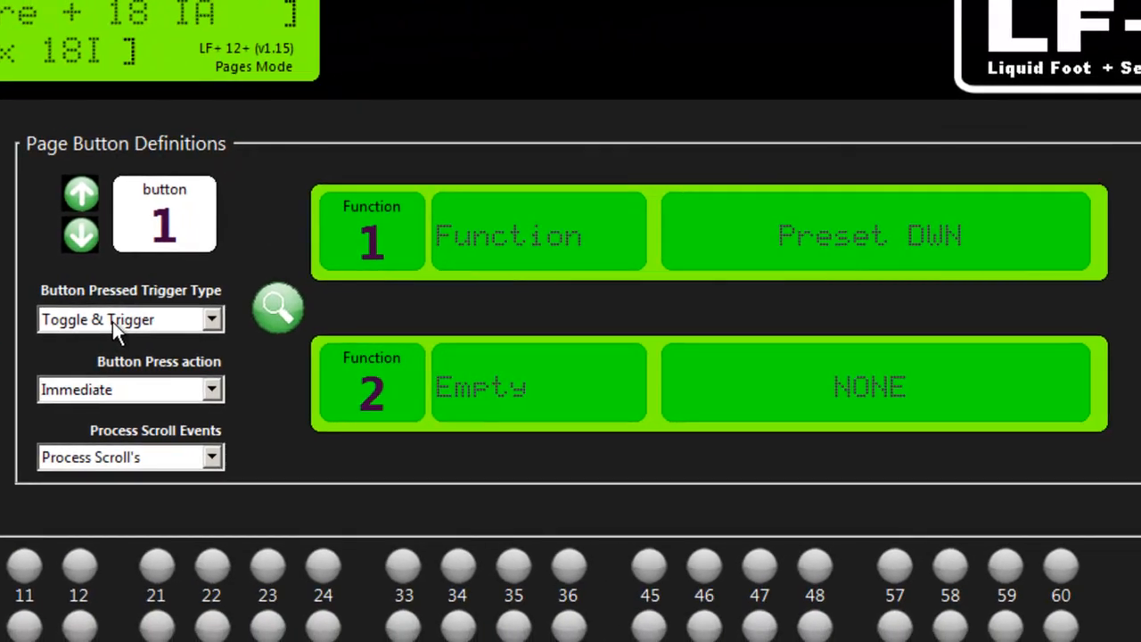
mouse_move(412, 278)
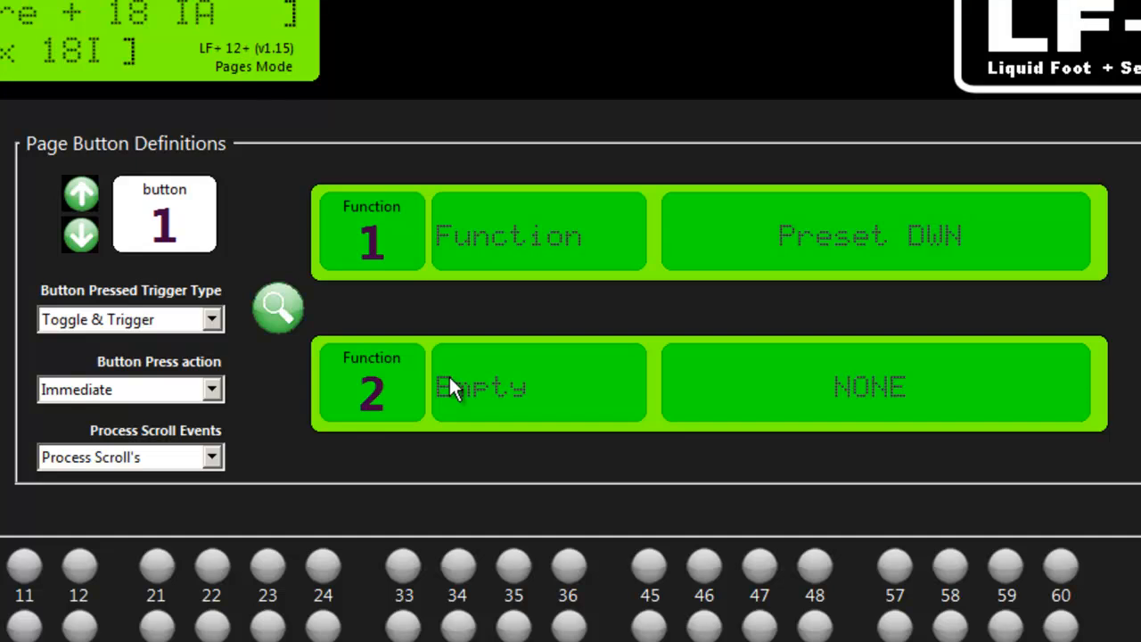
mouse_move(93, 457)
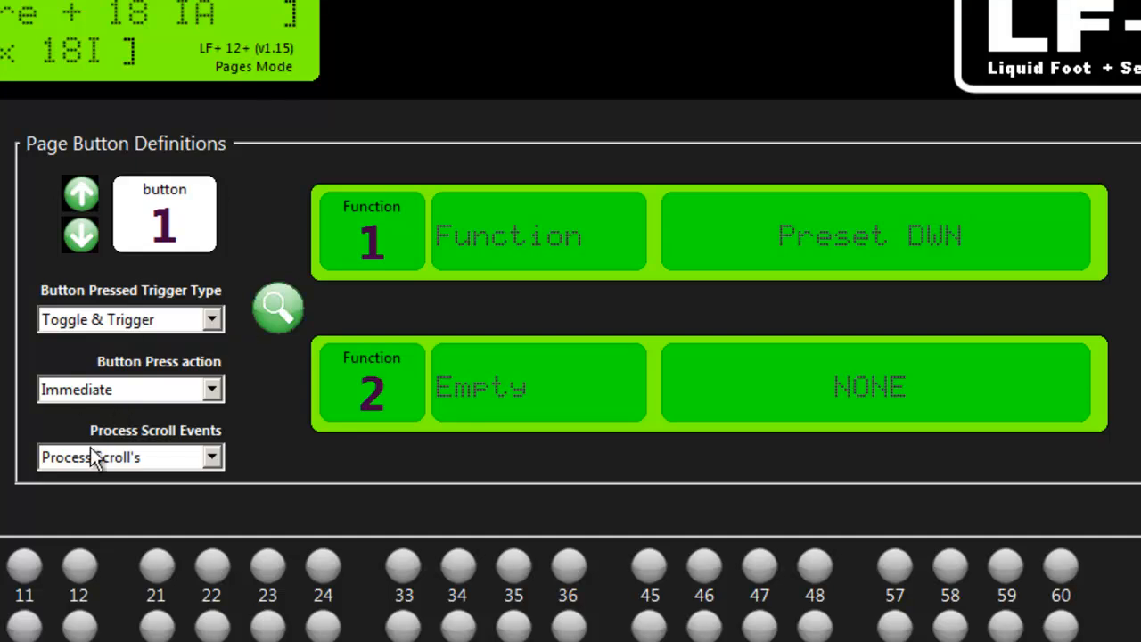
mouse_move(163, 236)
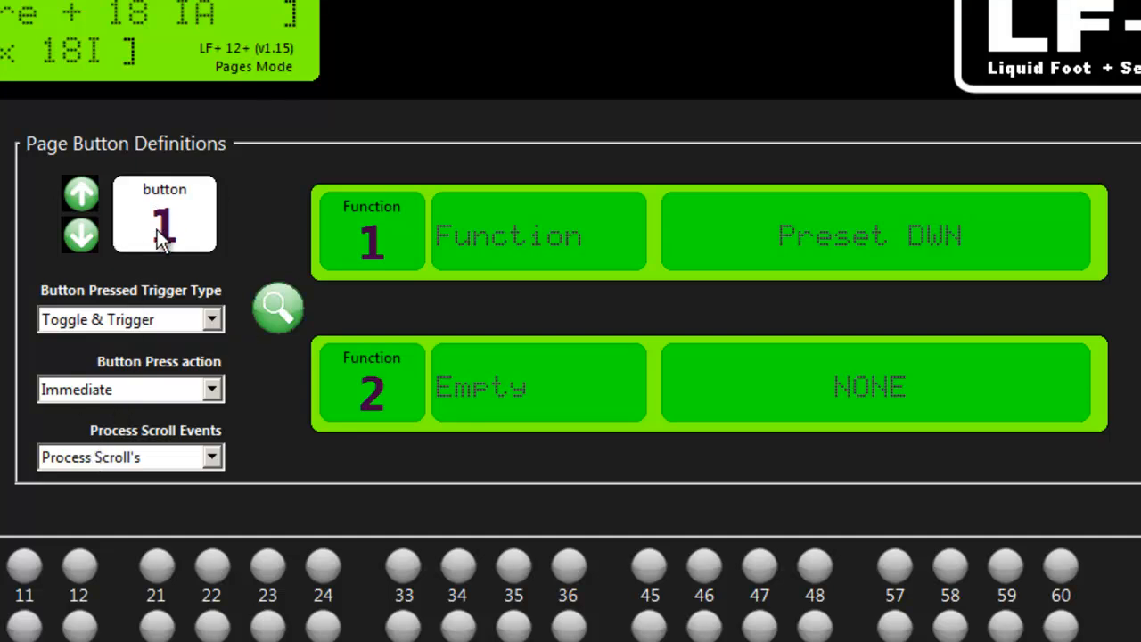
mouse_move(182, 258)
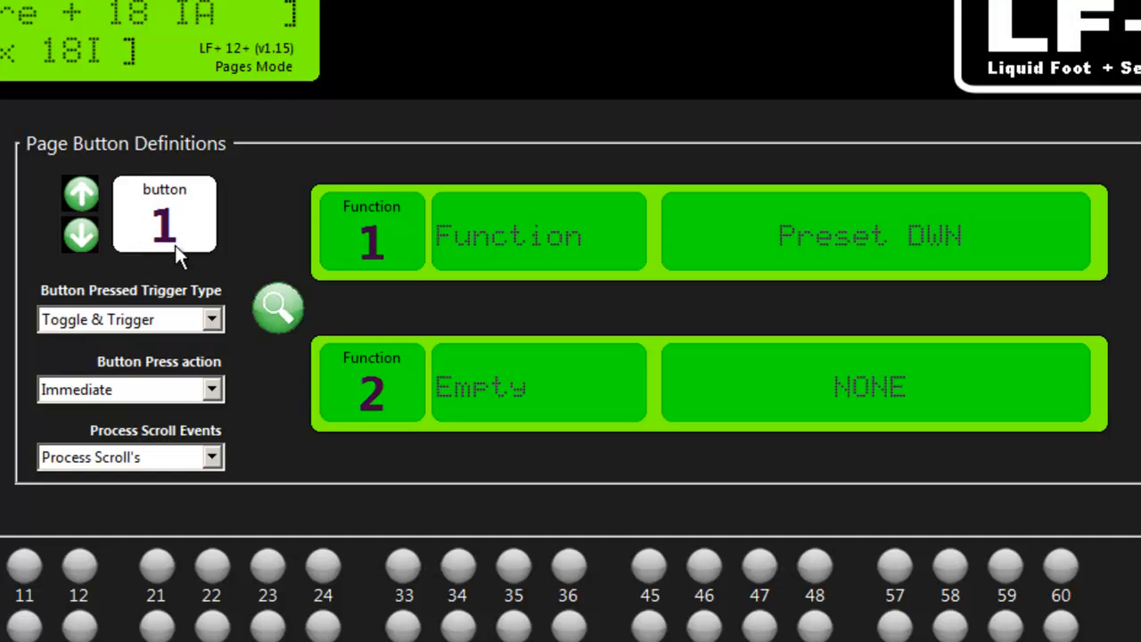
mouse_move(81, 89)
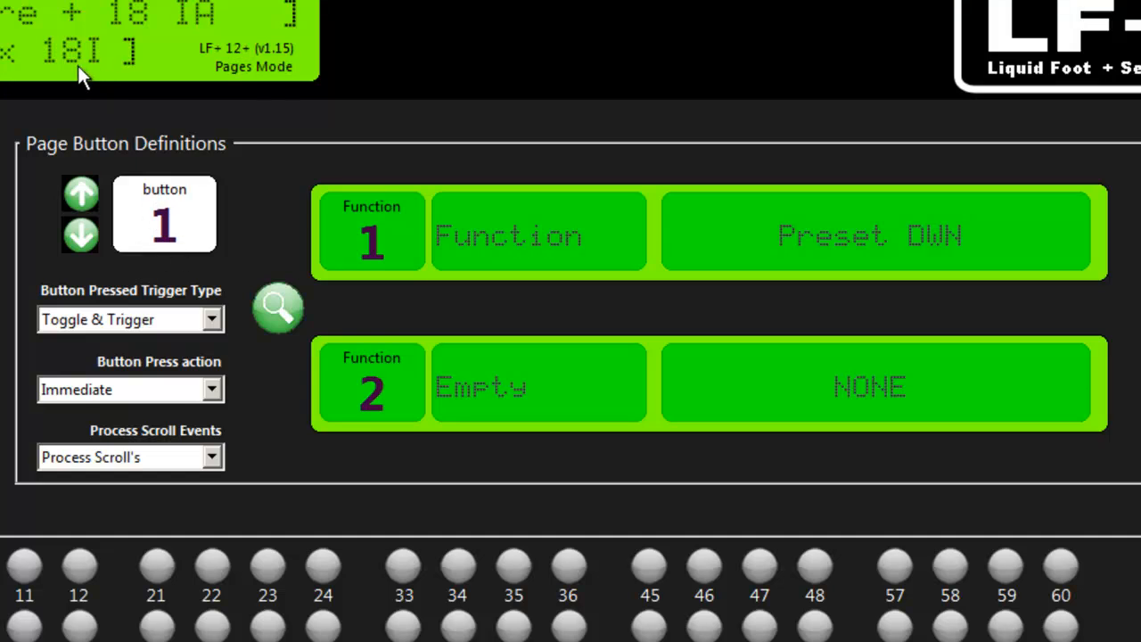
mouse_move(152, 234)
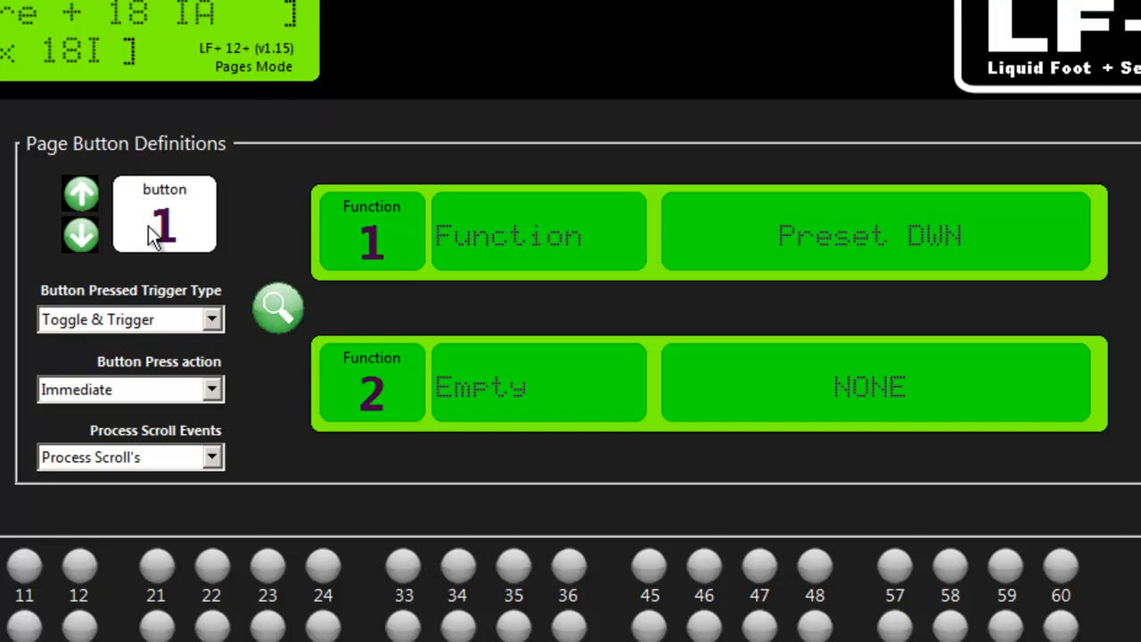
mouse_move(79, 204)
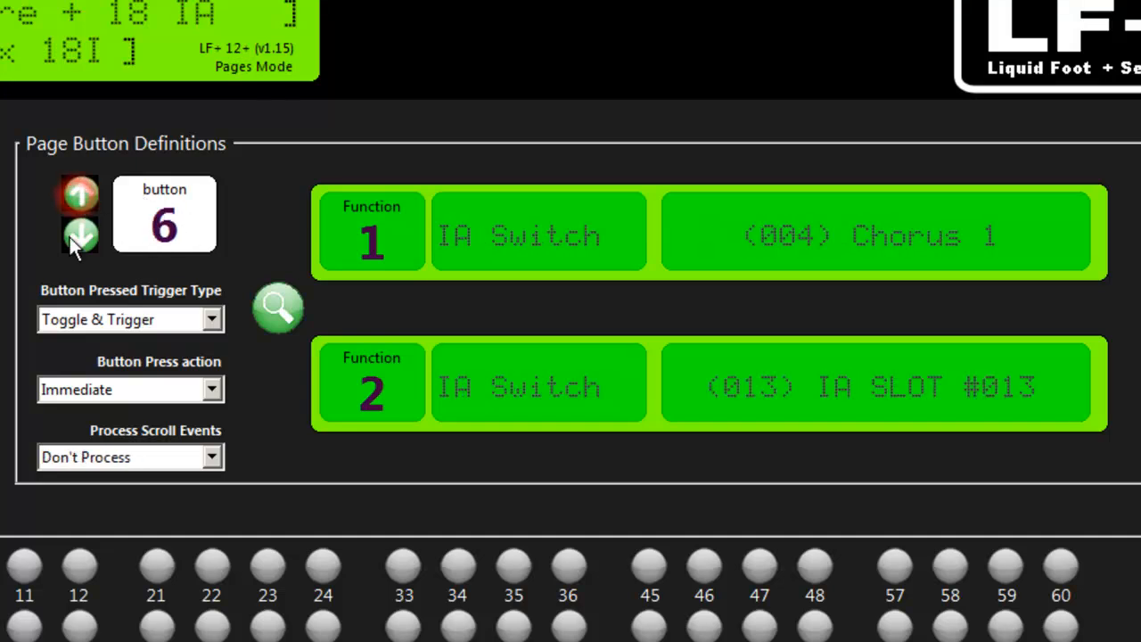
Revisit button 1's definitions, then view button 5, set to Preset UP.
click(81, 234)
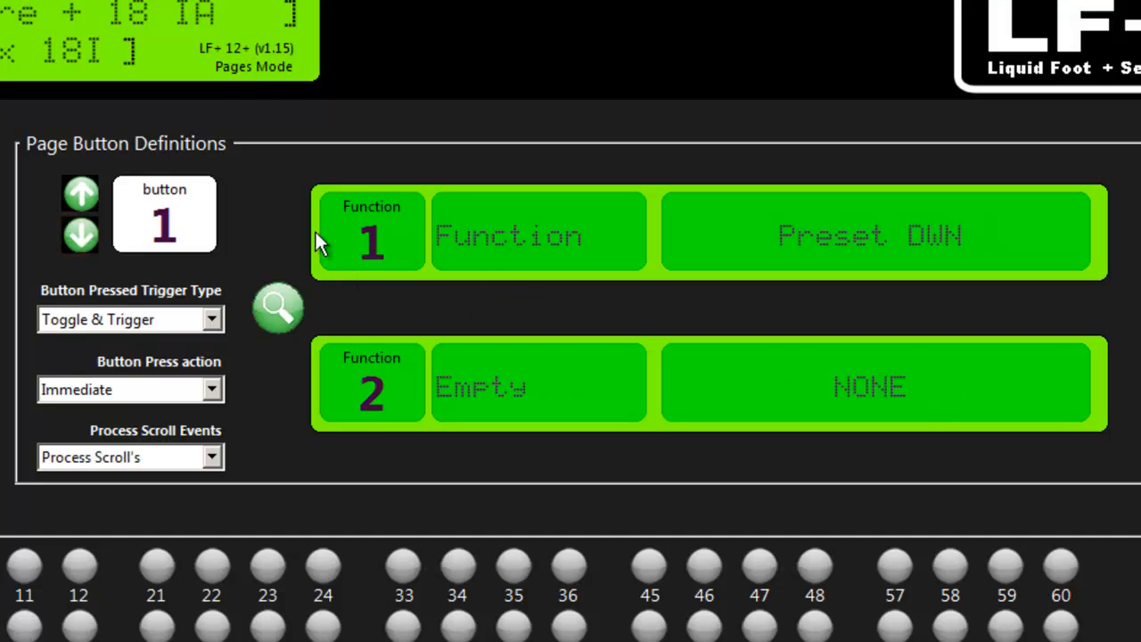
click(80, 235)
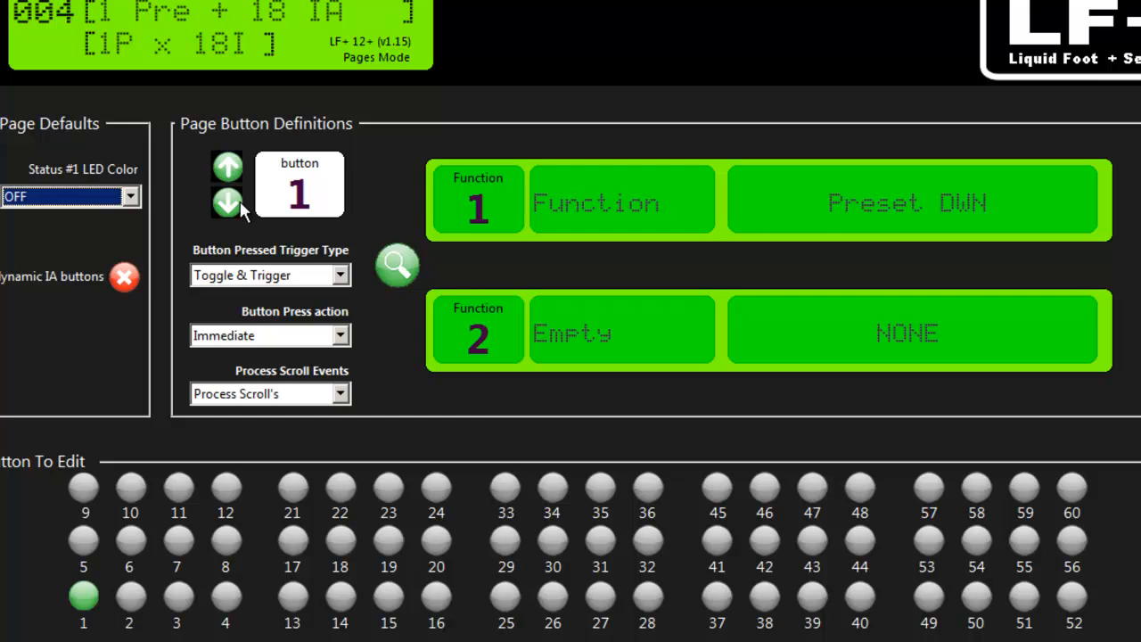
click(83, 559)
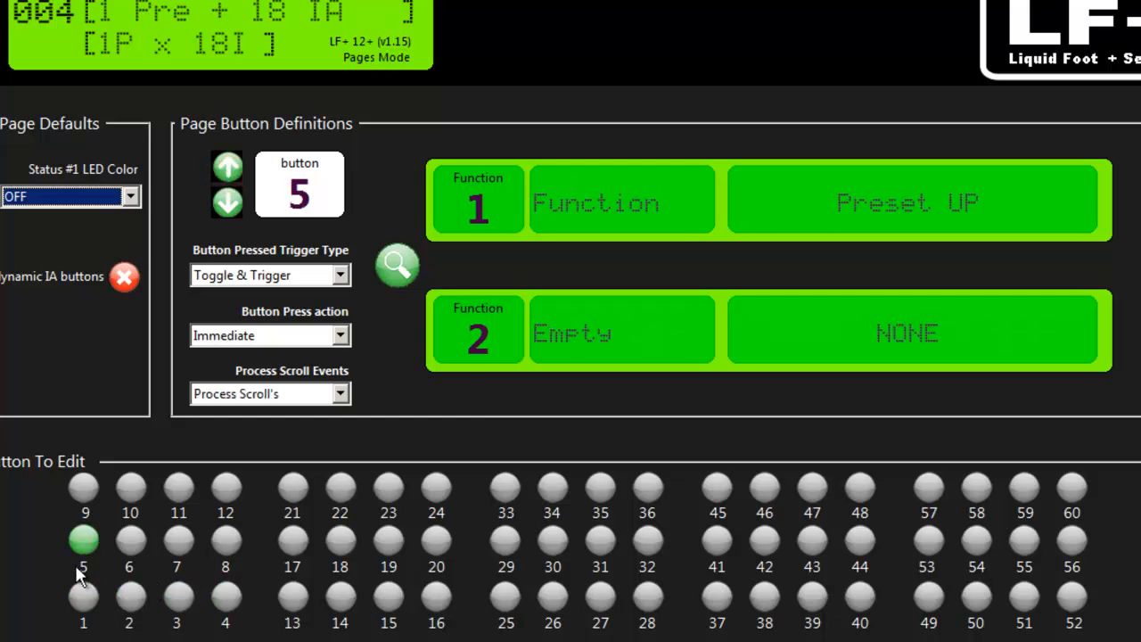
mouse_move(138, 551)
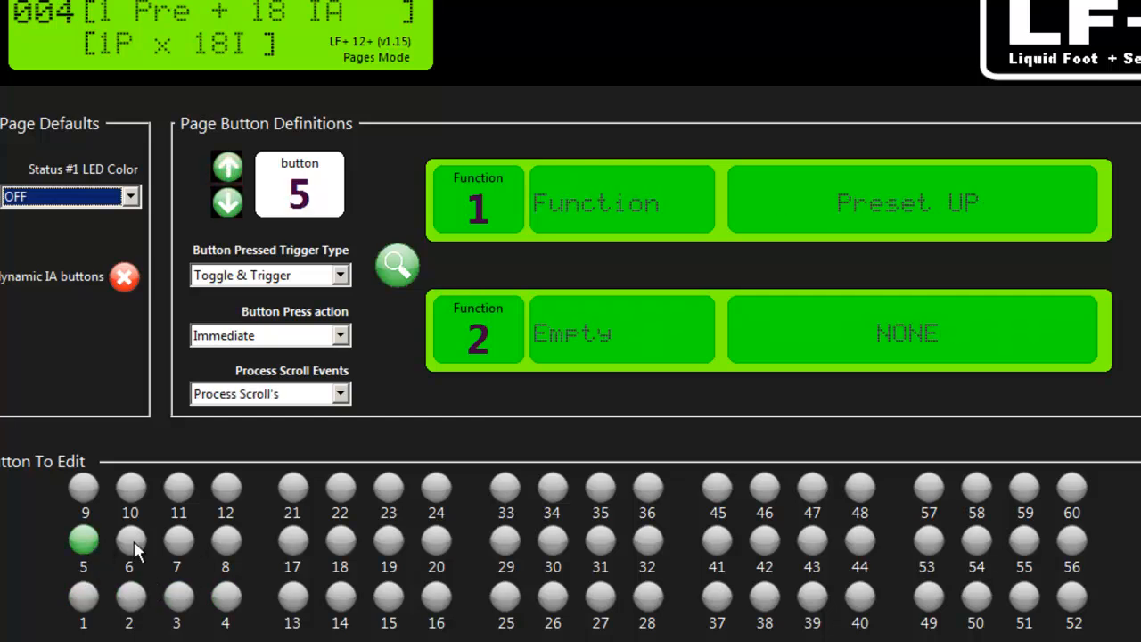
mouse_move(555, 506)
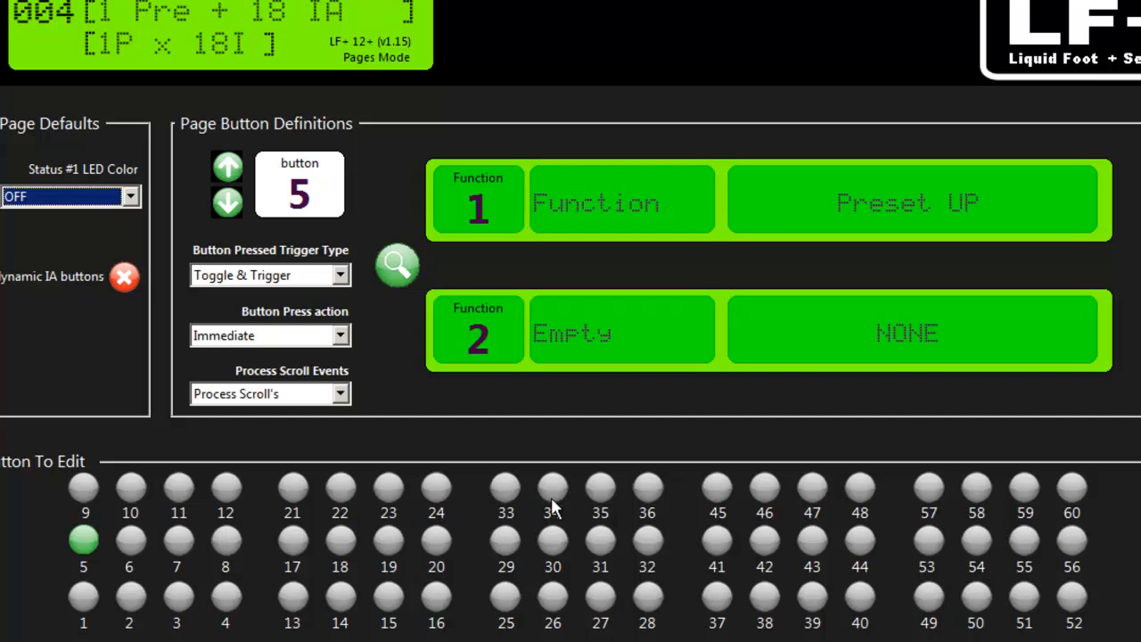
mouse_move(652, 499)
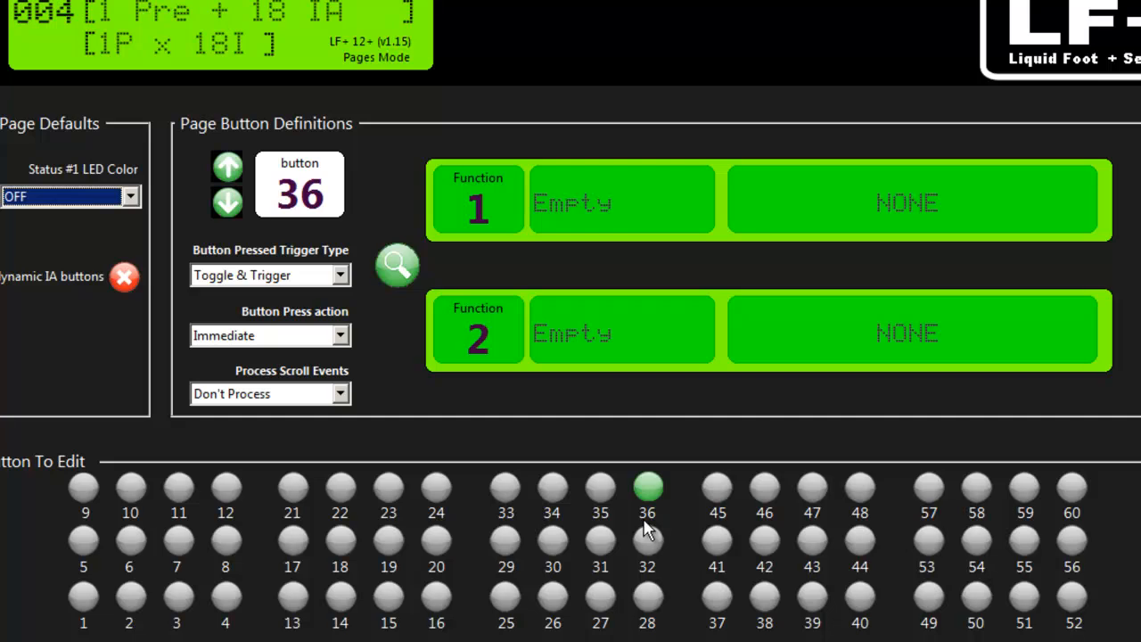
mouse_move(520, 366)
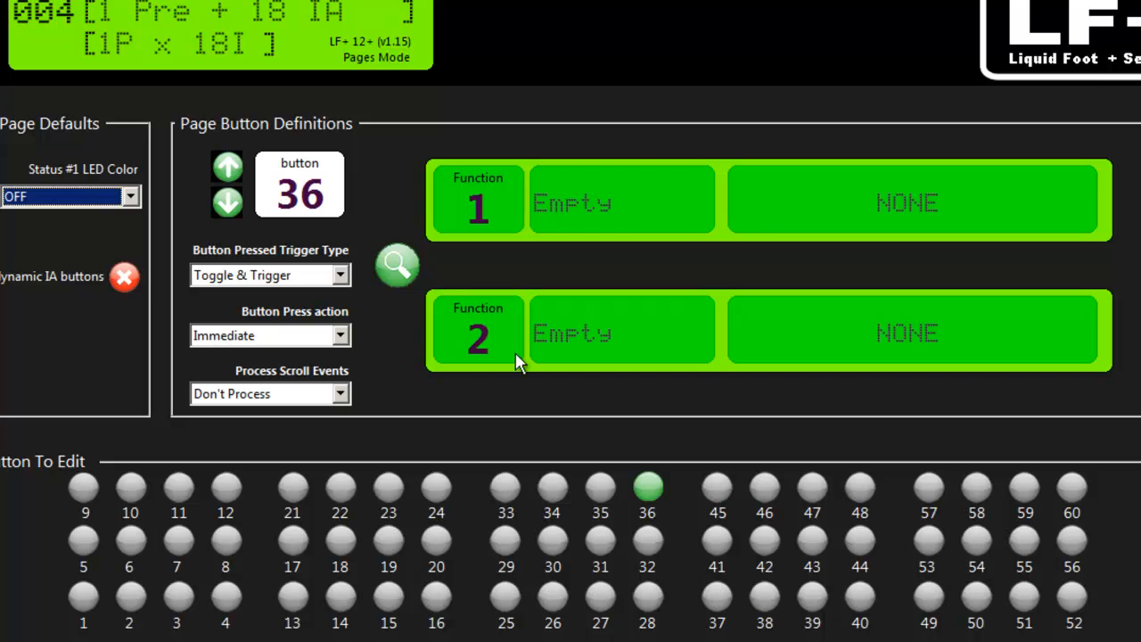
mouse_move(83, 605)
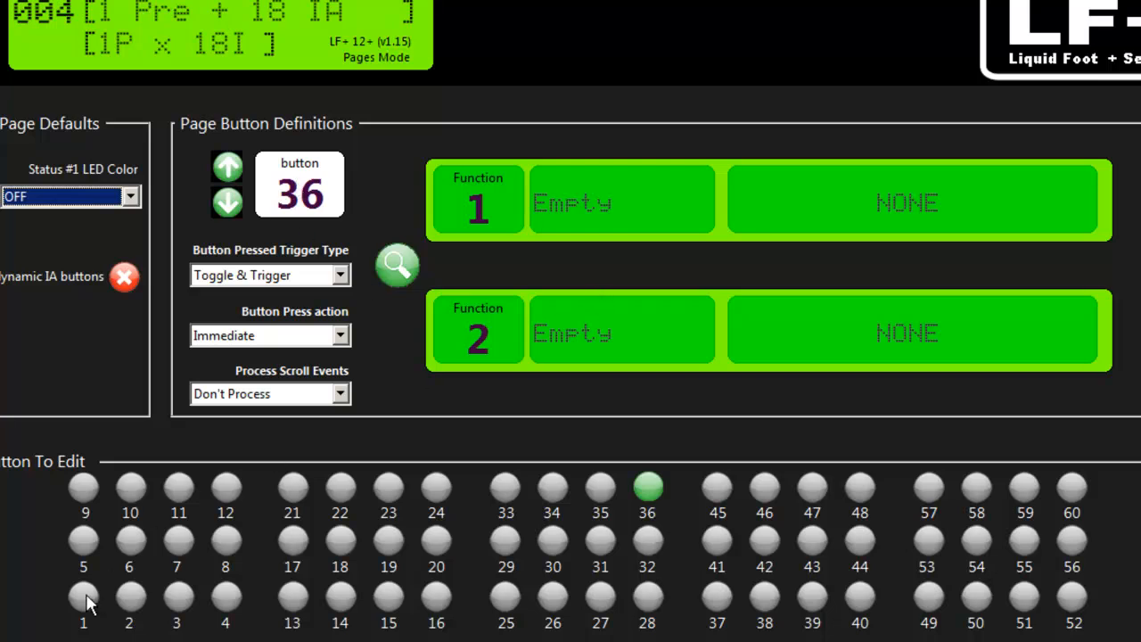
Give button 1 Function > Preset UP first and IA Switch (005) Pitch second.
click(81, 601)
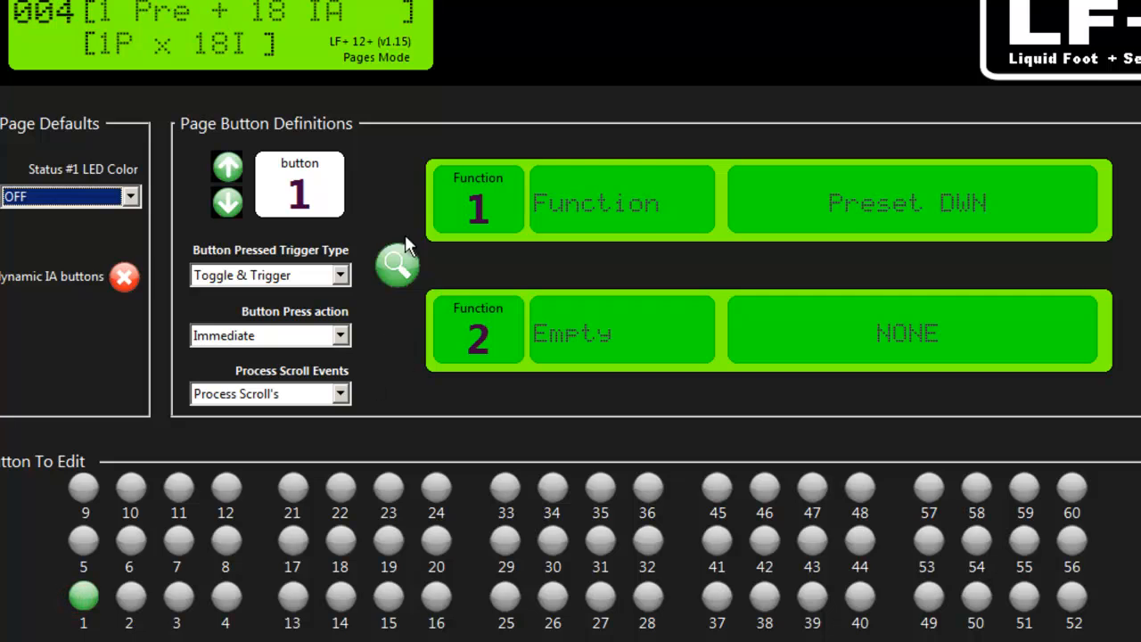
click(258, 274)
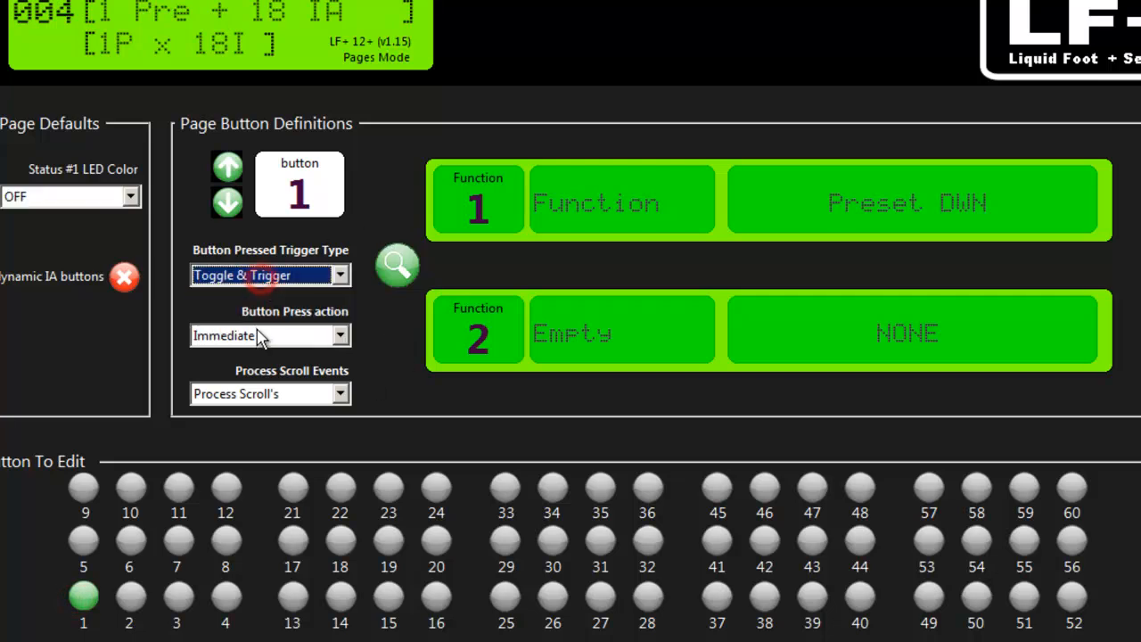
click(258, 393)
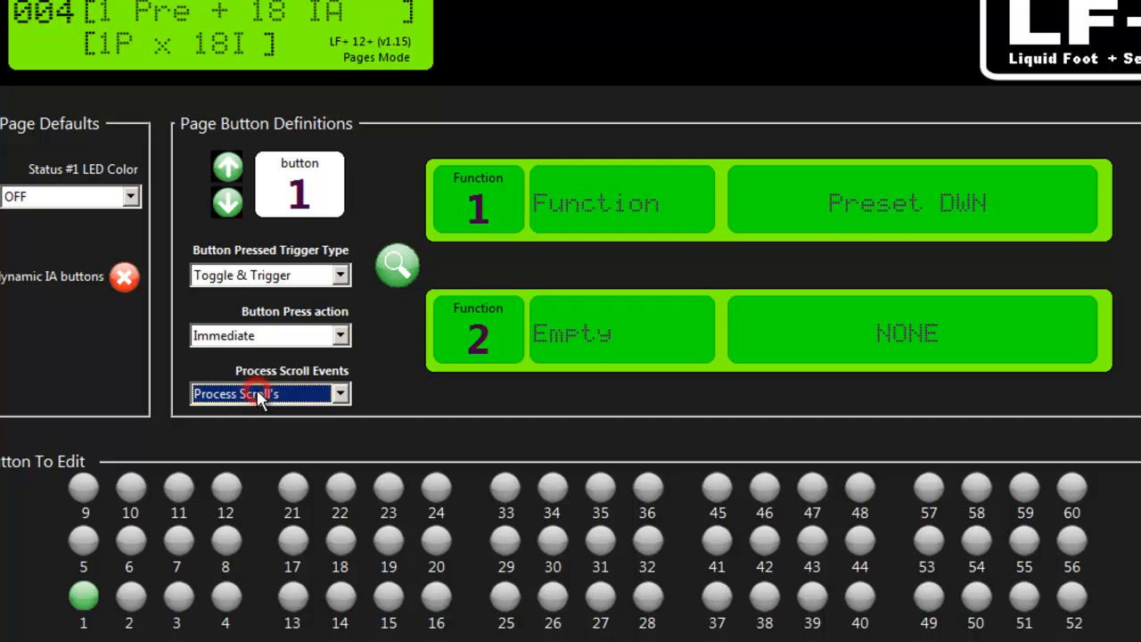
mouse_move(686, 147)
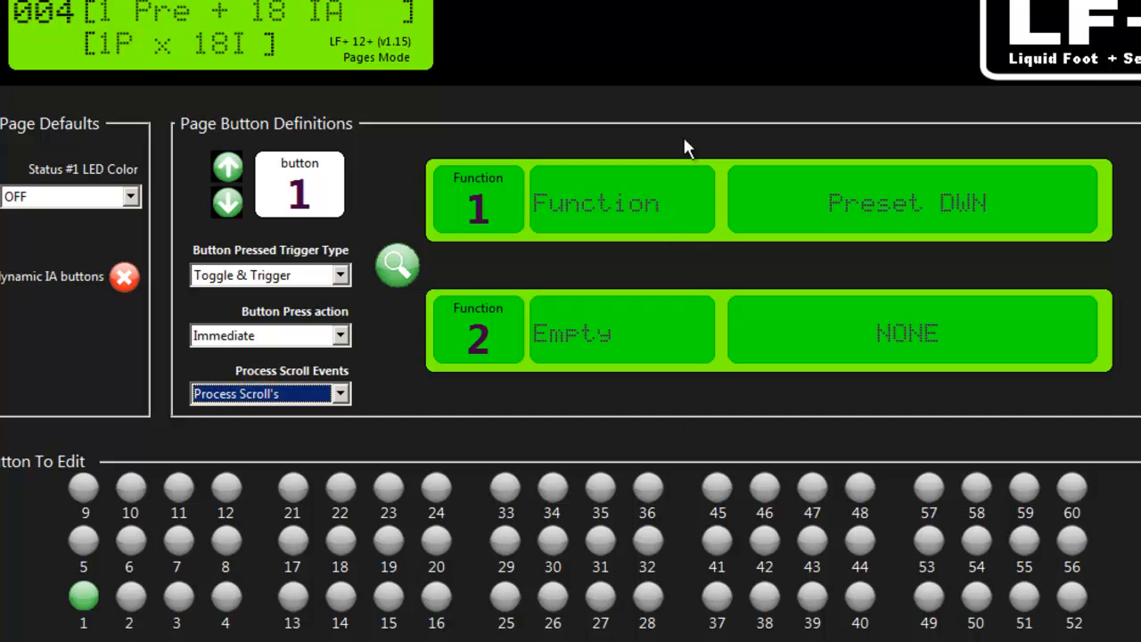
mouse_move(665, 189)
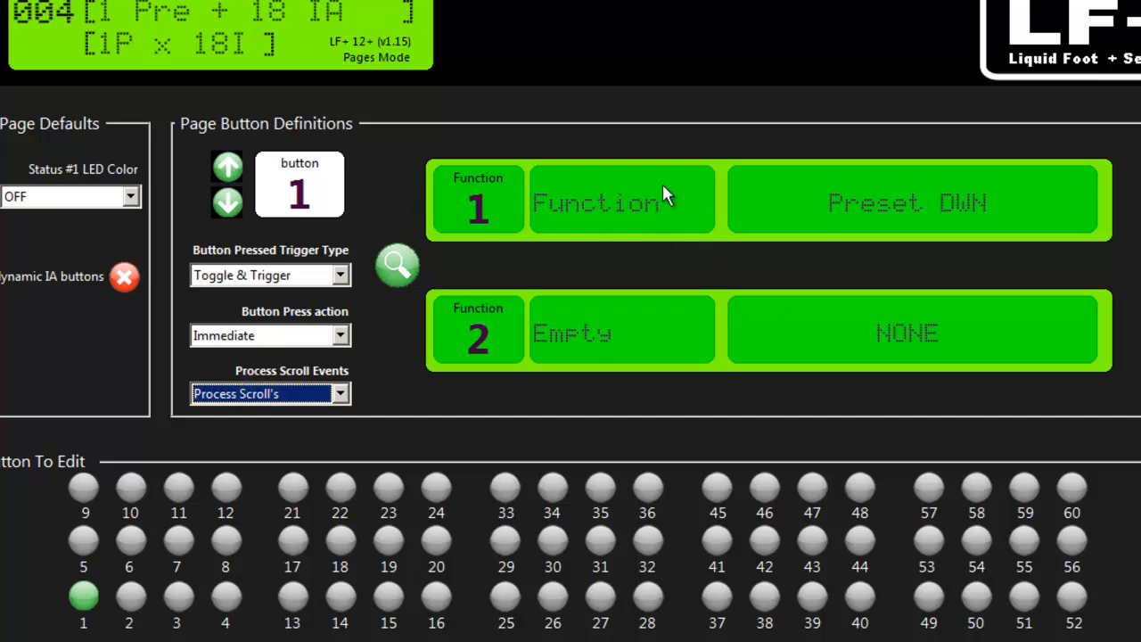
click(589, 202)
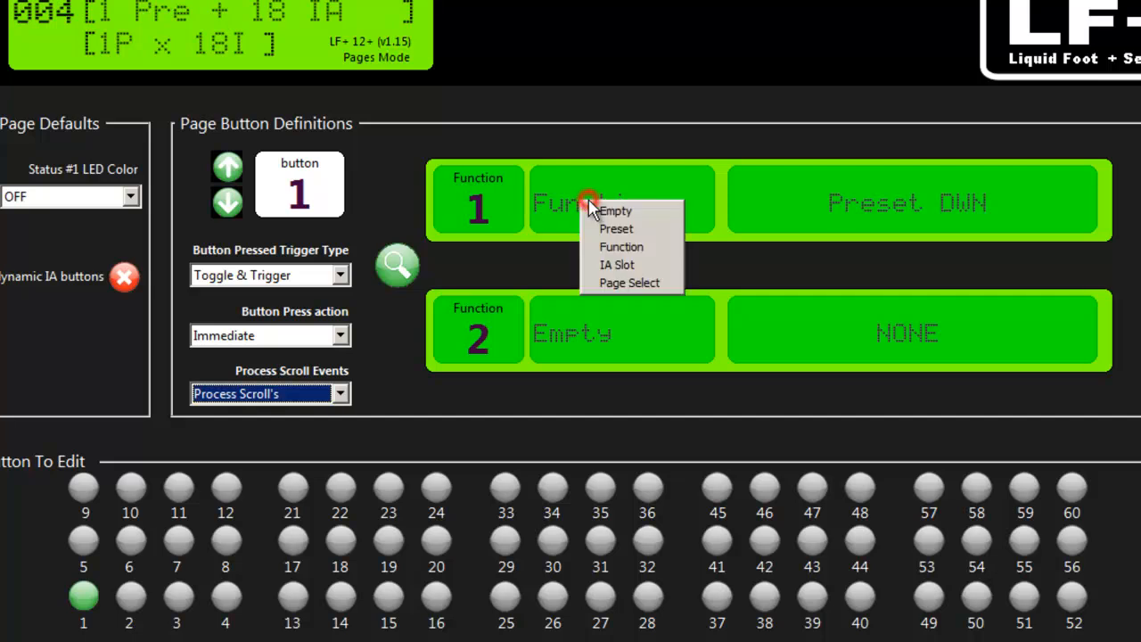
mouse_move(617, 229)
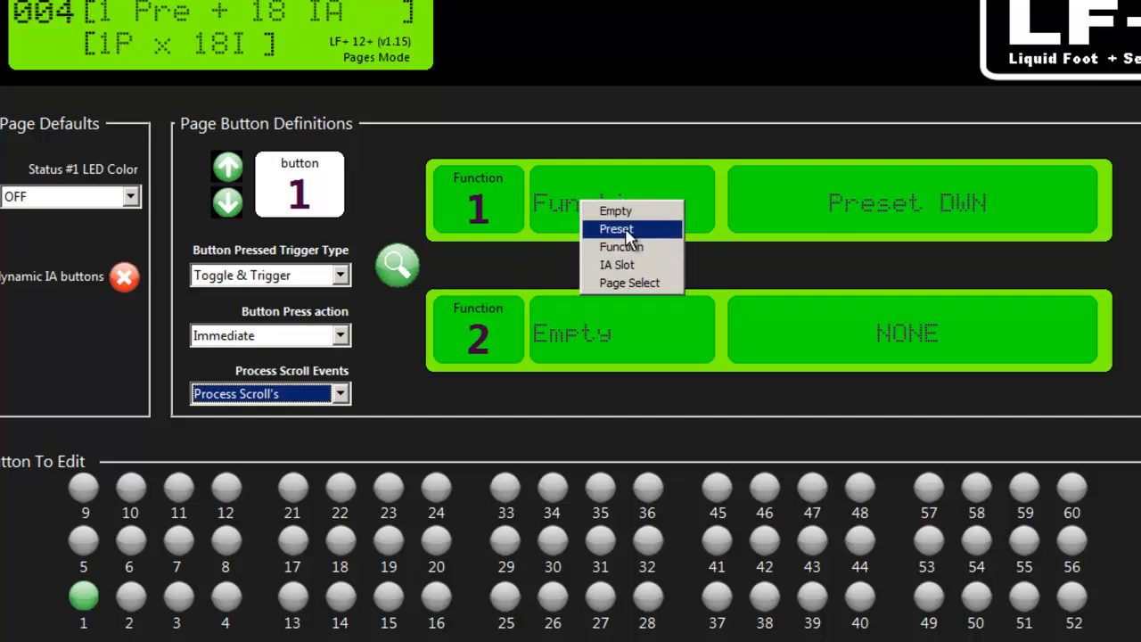
mouse_move(626, 247)
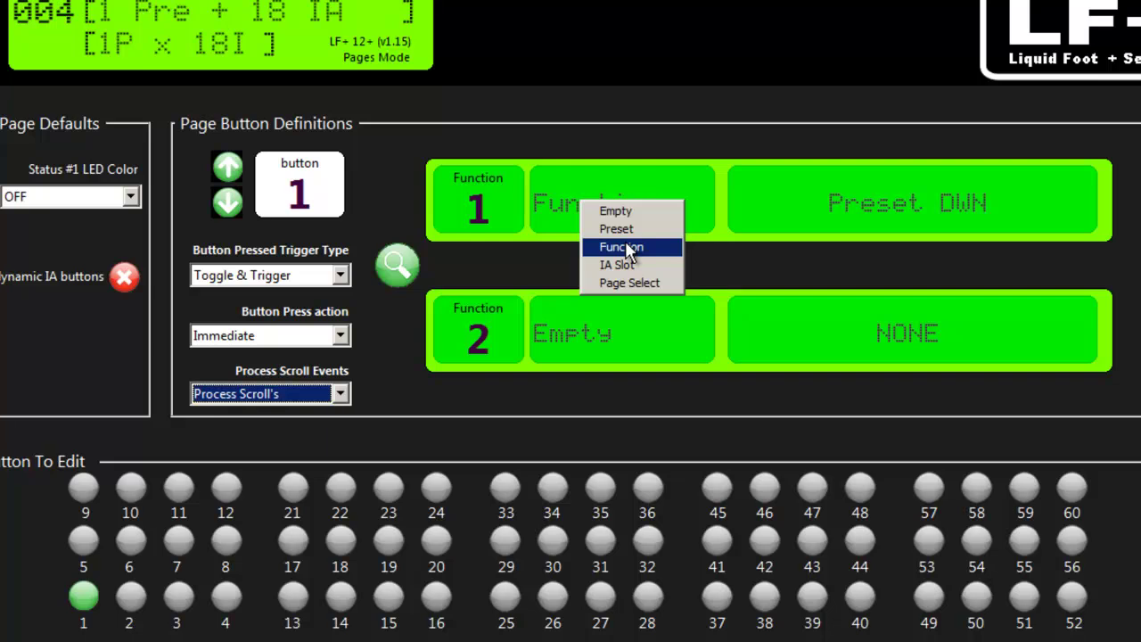
click(619, 247)
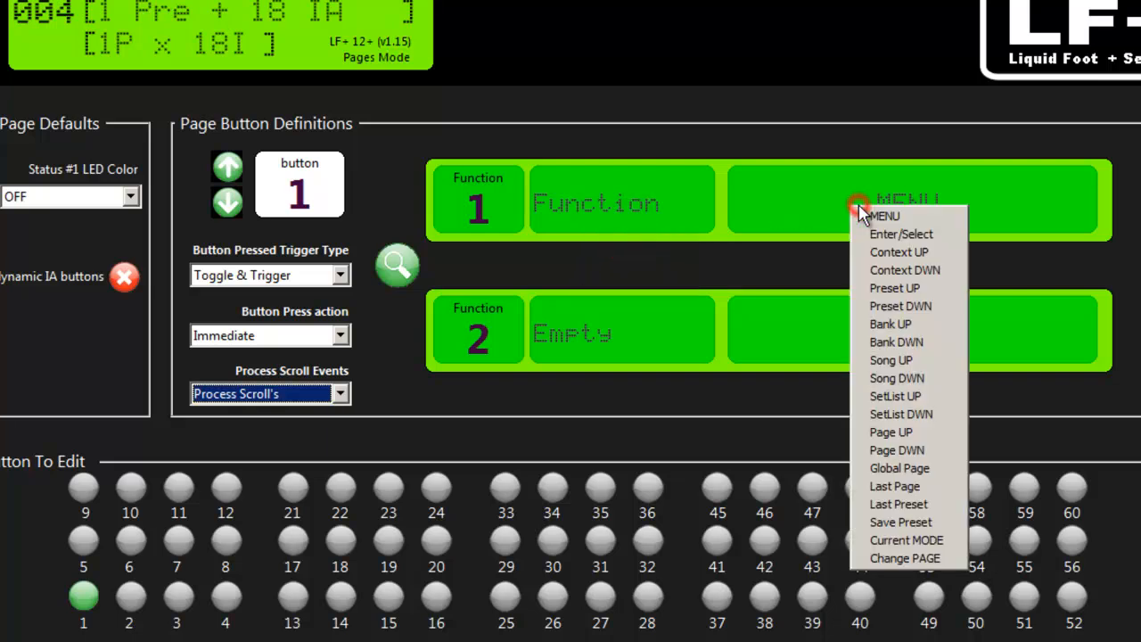
mouse_move(893, 288)
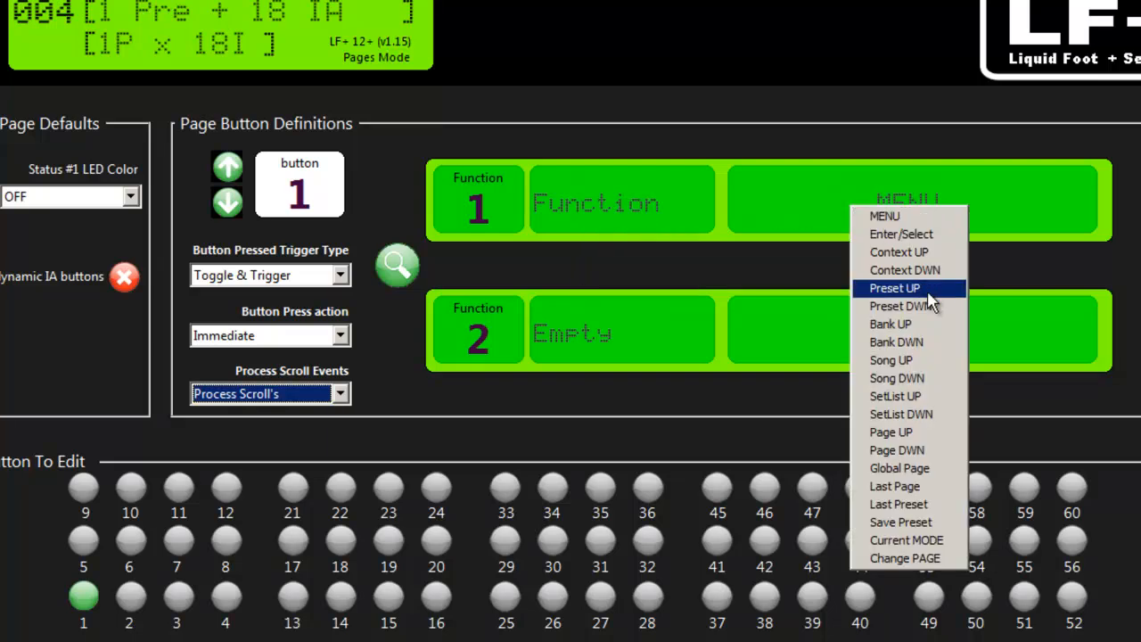
click(894, 287)
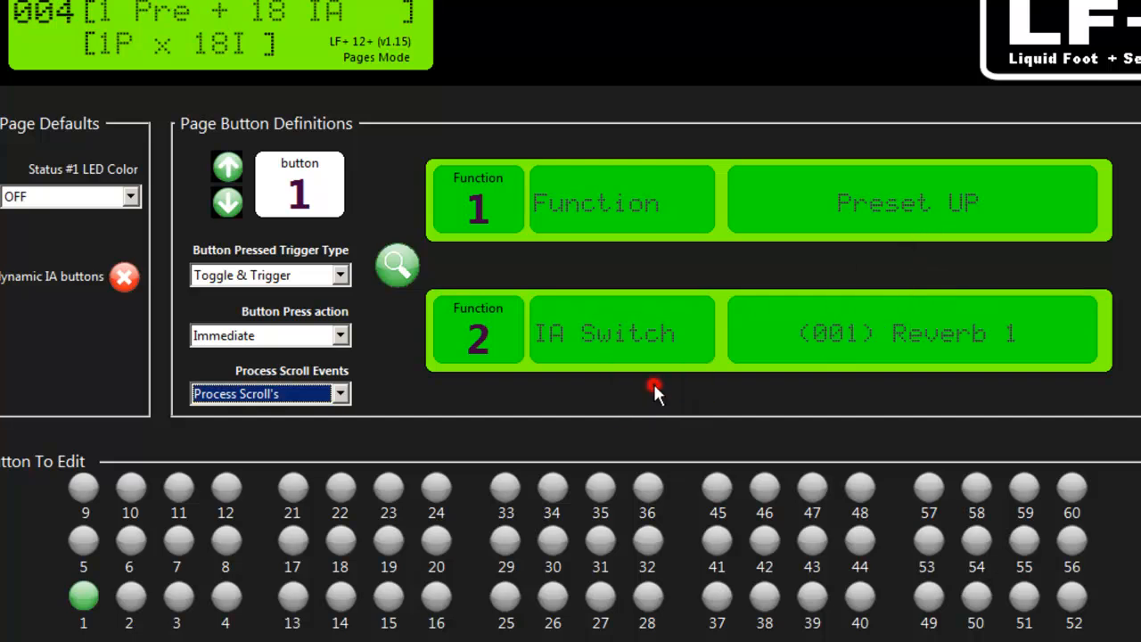
click(909, 333)
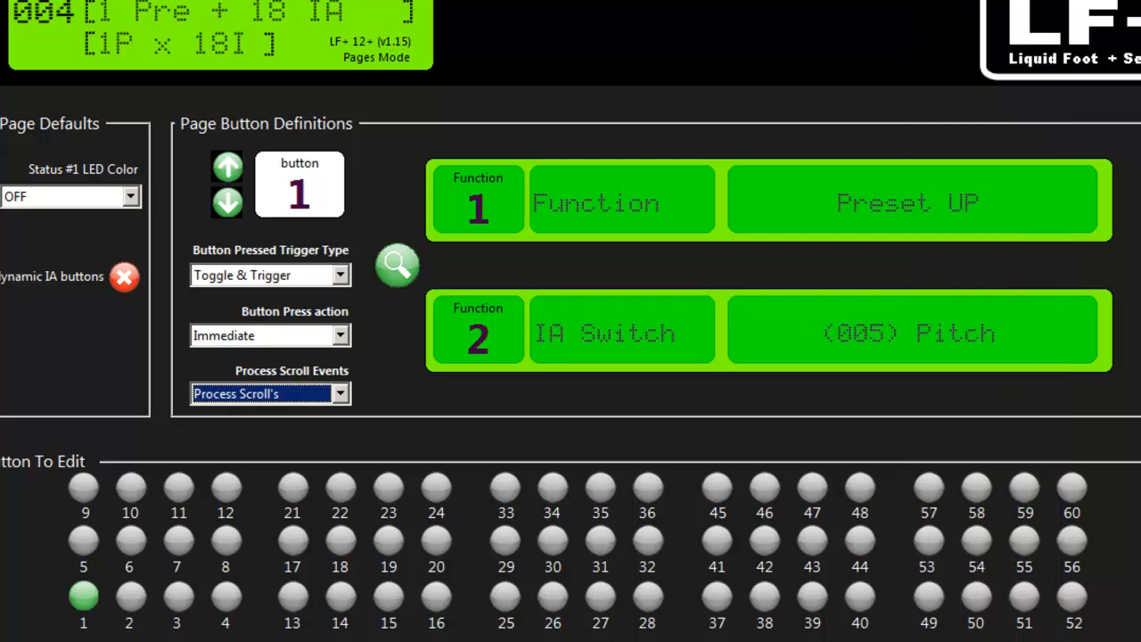
mouse_move(505, 317)
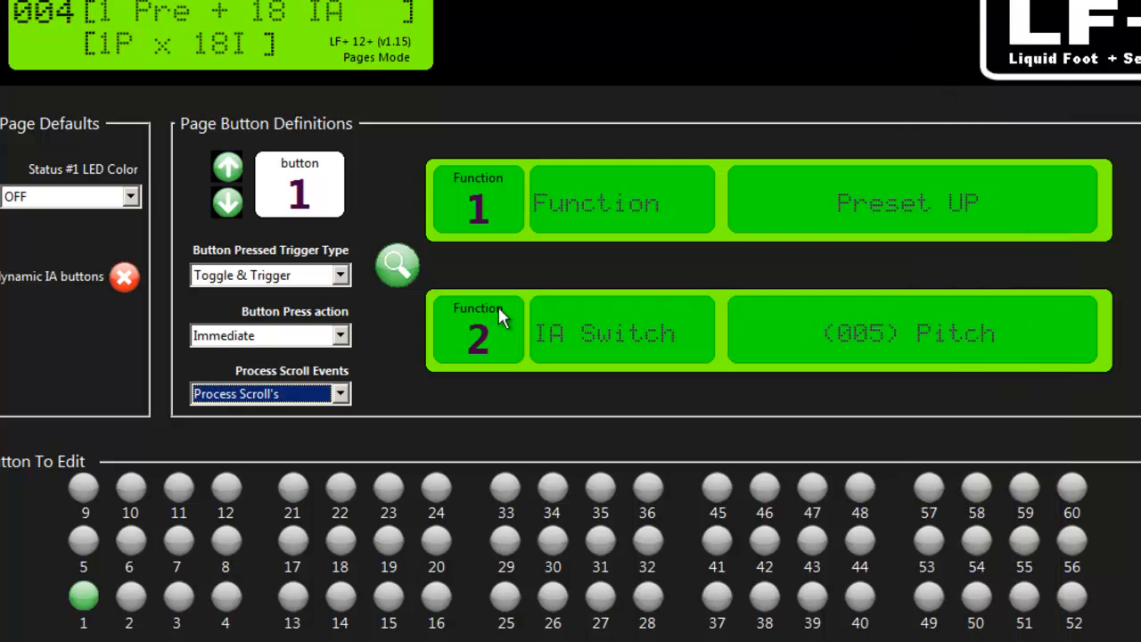
mouse_move(845, 305)
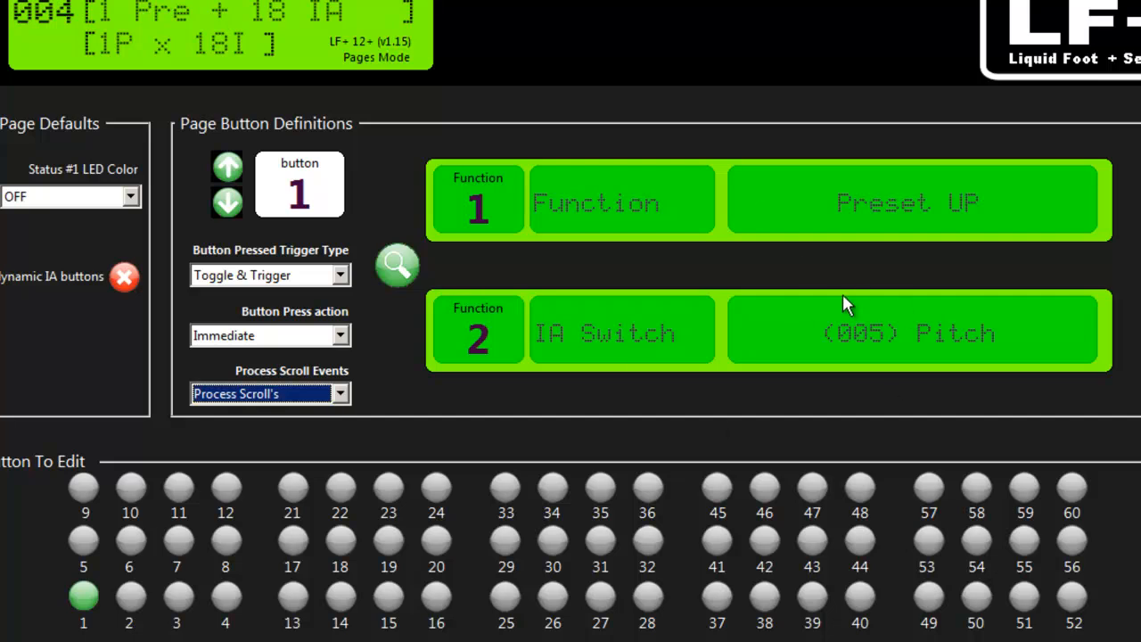
mouse_move(227, 167)
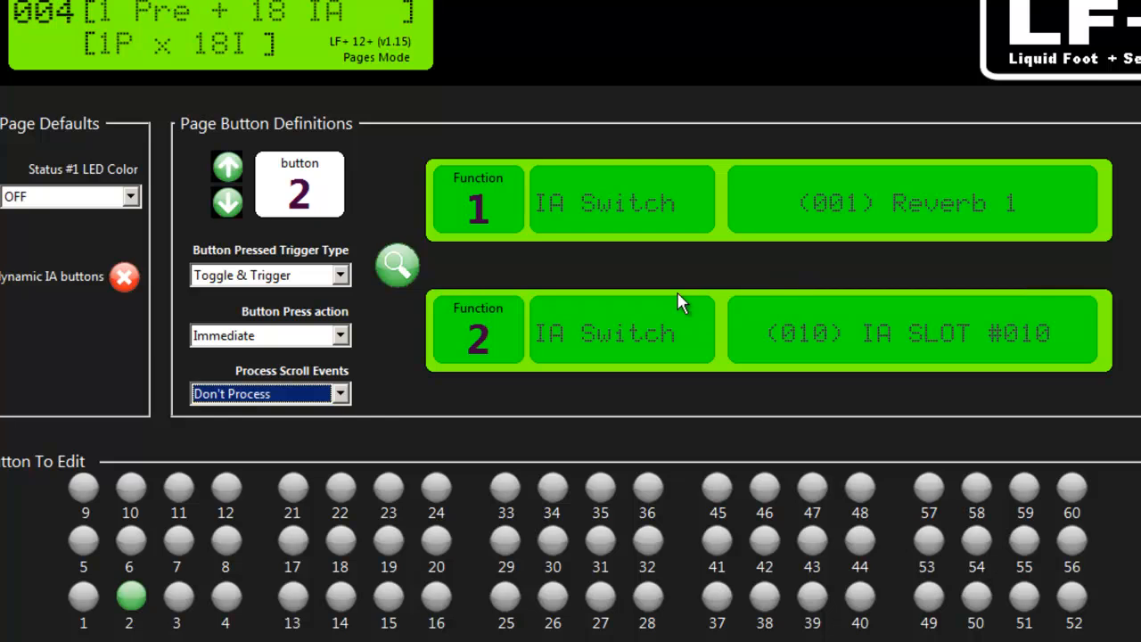
click(226, 203)
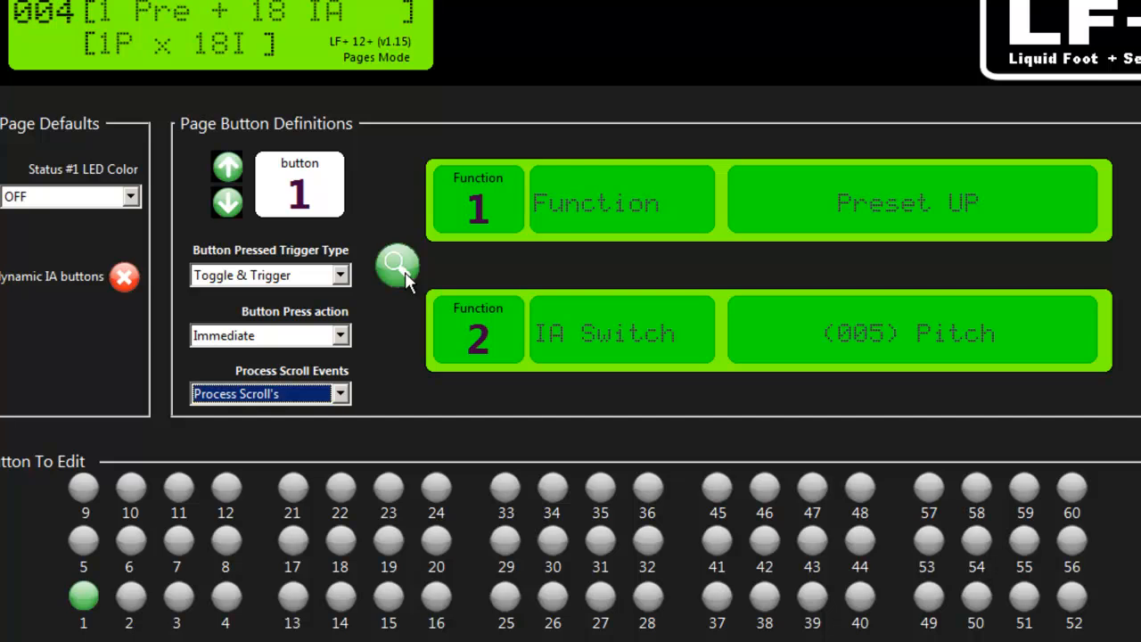
mouse_move(398, 280)
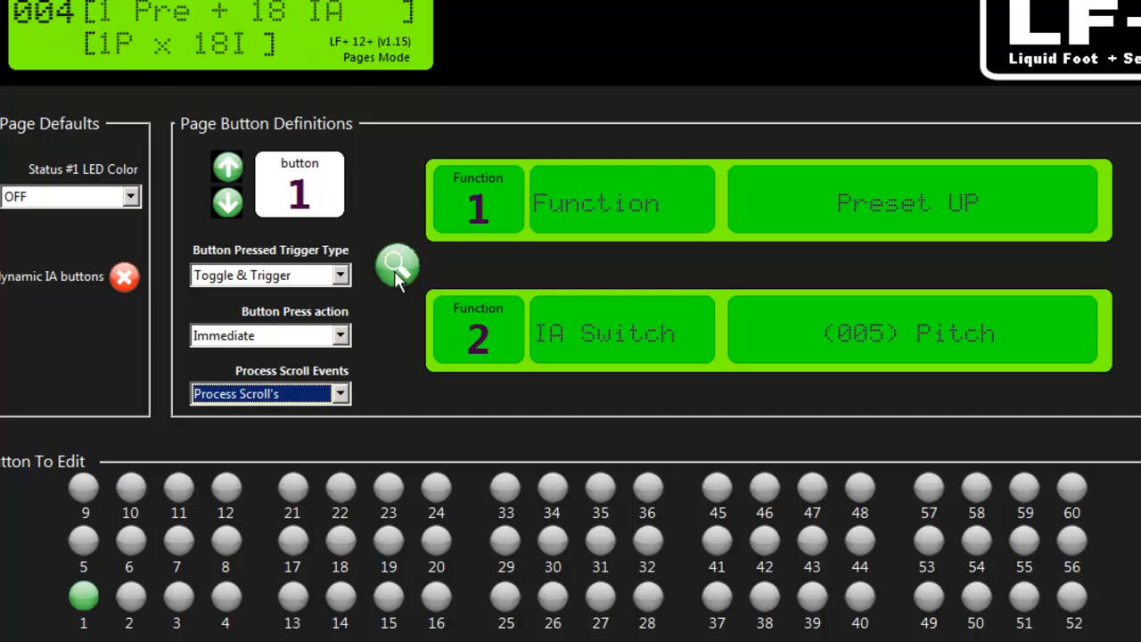
Open the magnifier grid listing page 004's buttons with their two functions.
click(398, 265)
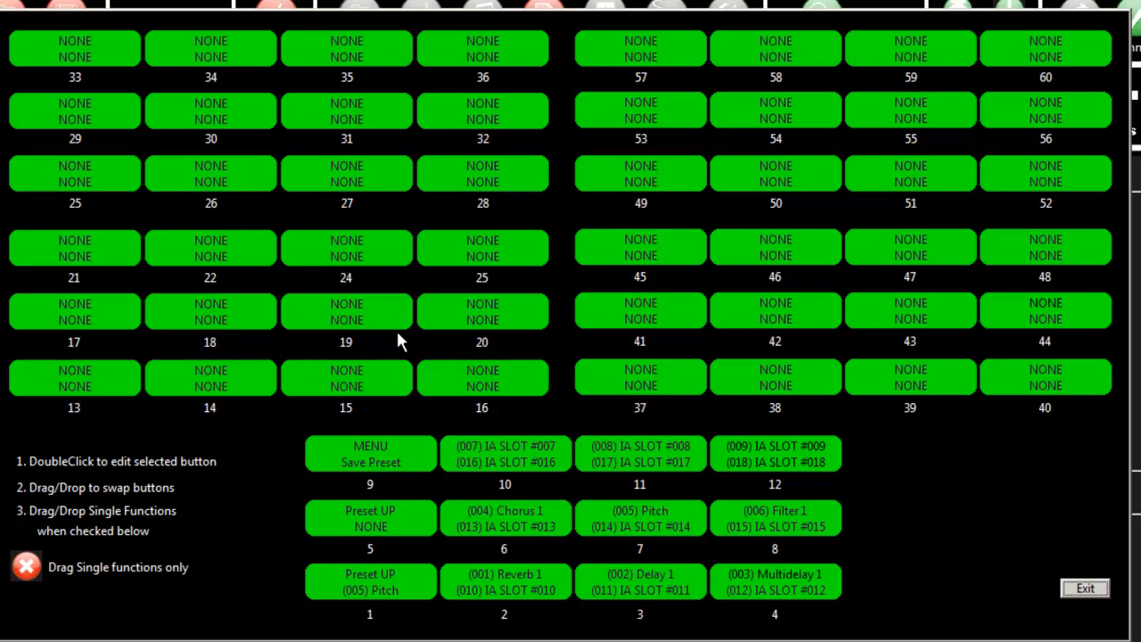
mouse_move(398, 592)
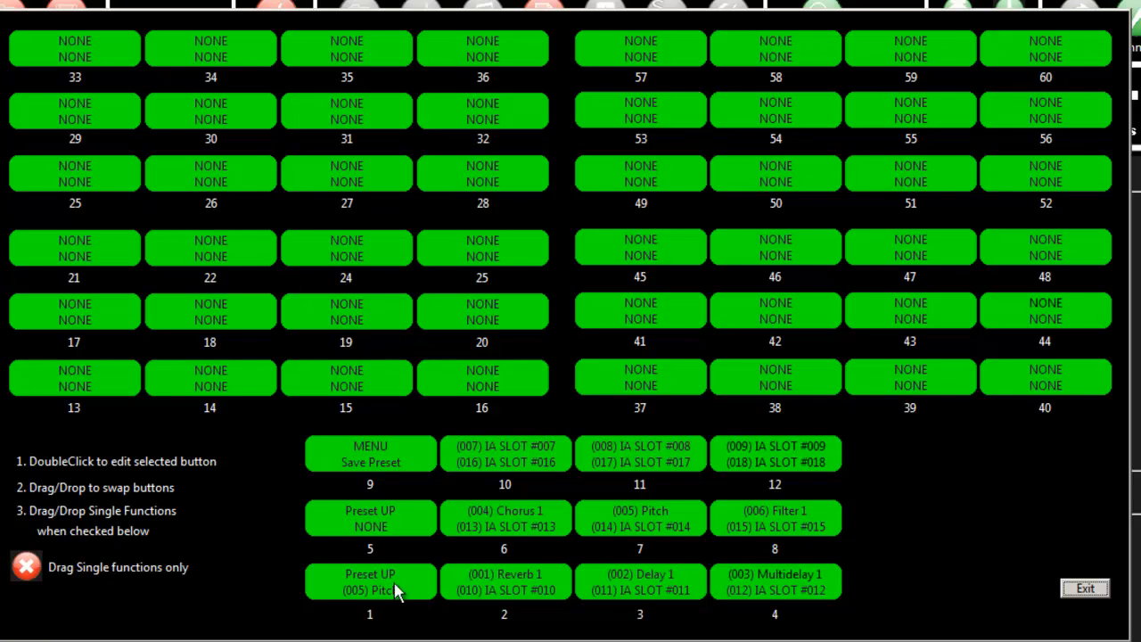
mouse_move(386, 432)
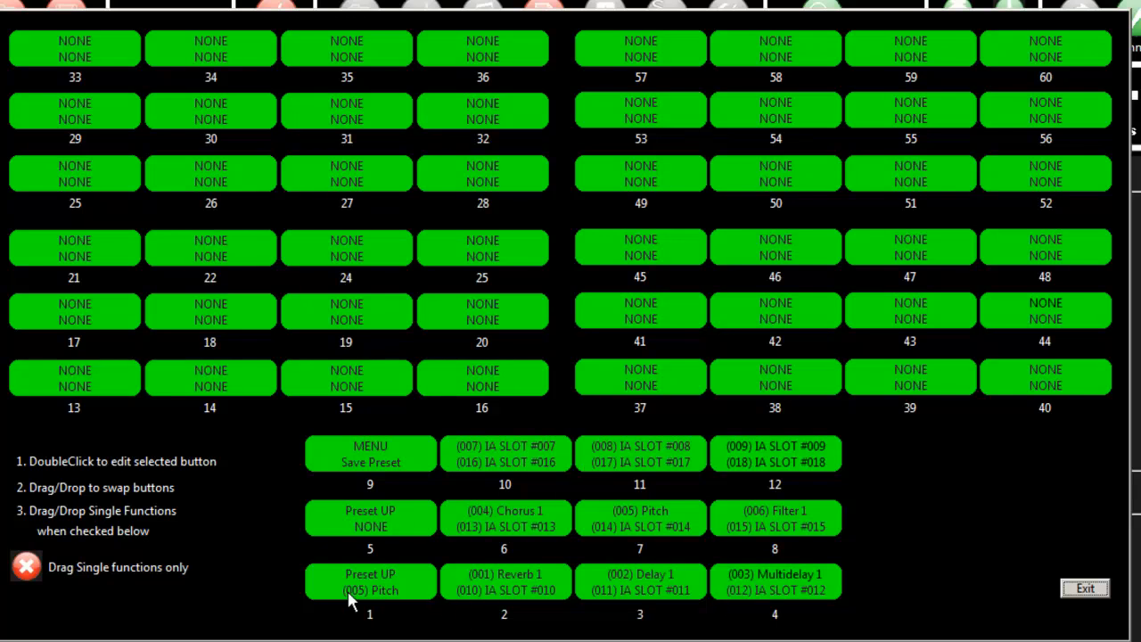
mouse_move(370, 615)
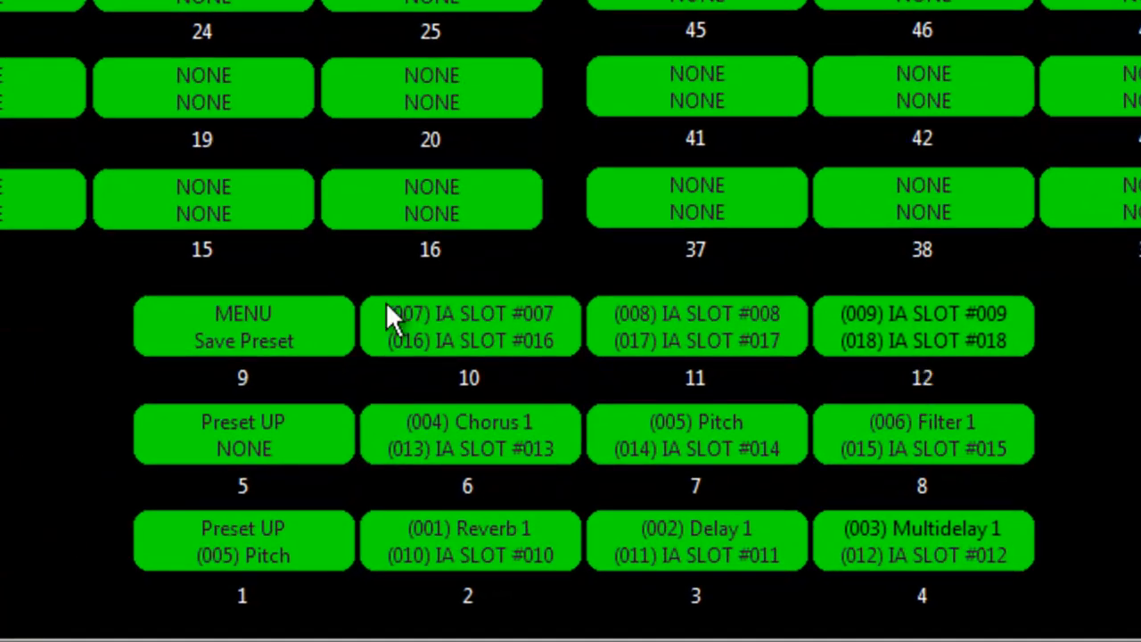
mouse_move(744, 352)
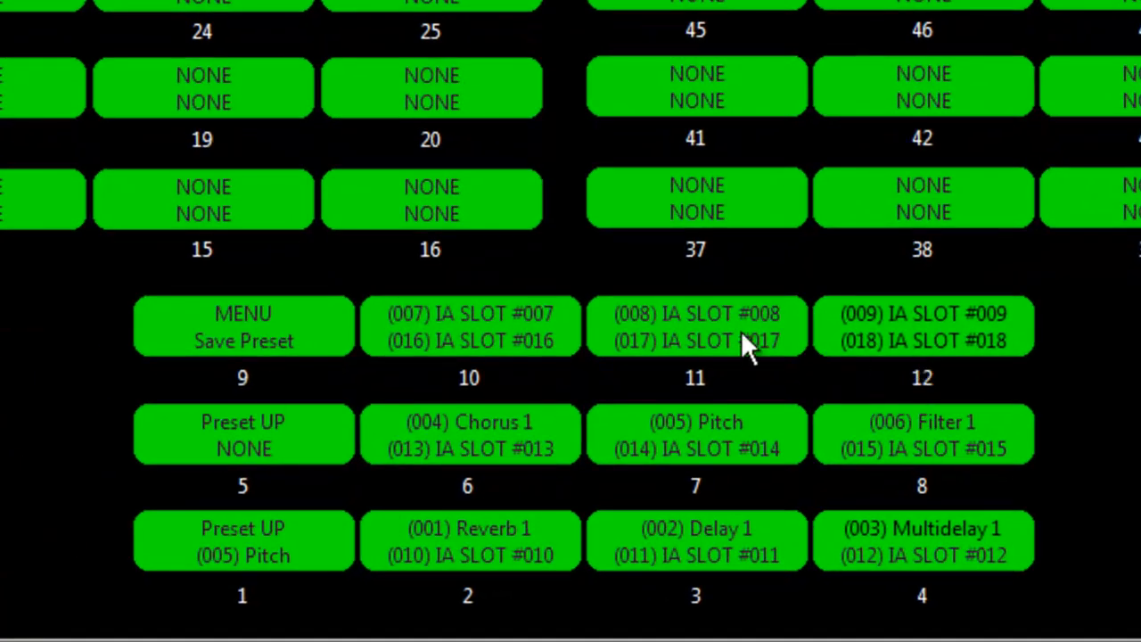
mouse_move(684, 206)
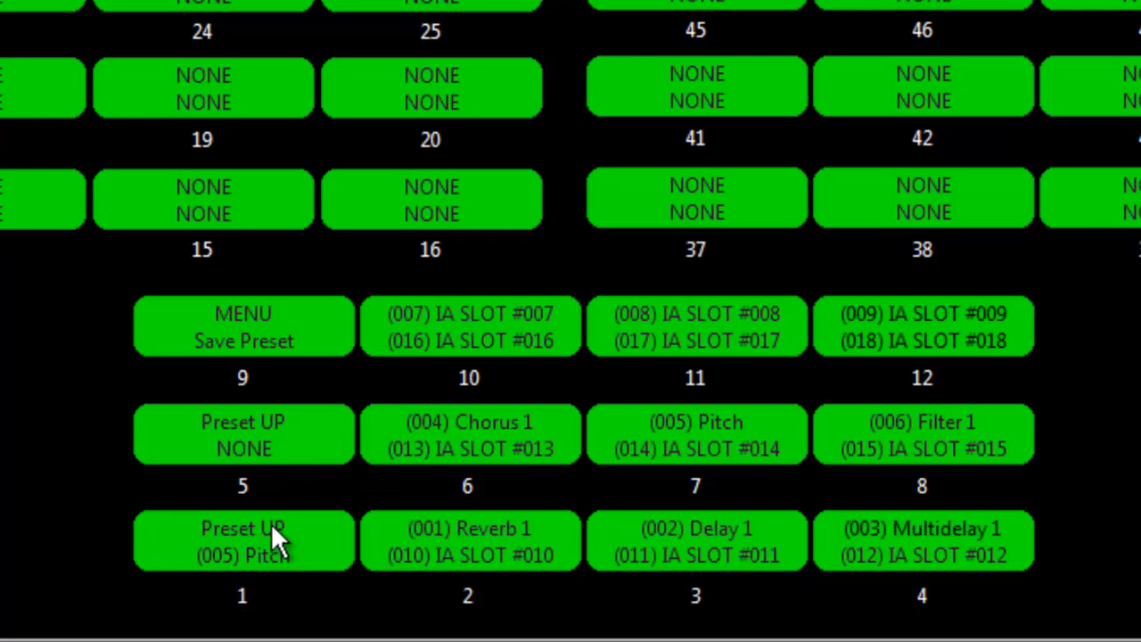
mouse_move(526, 499)
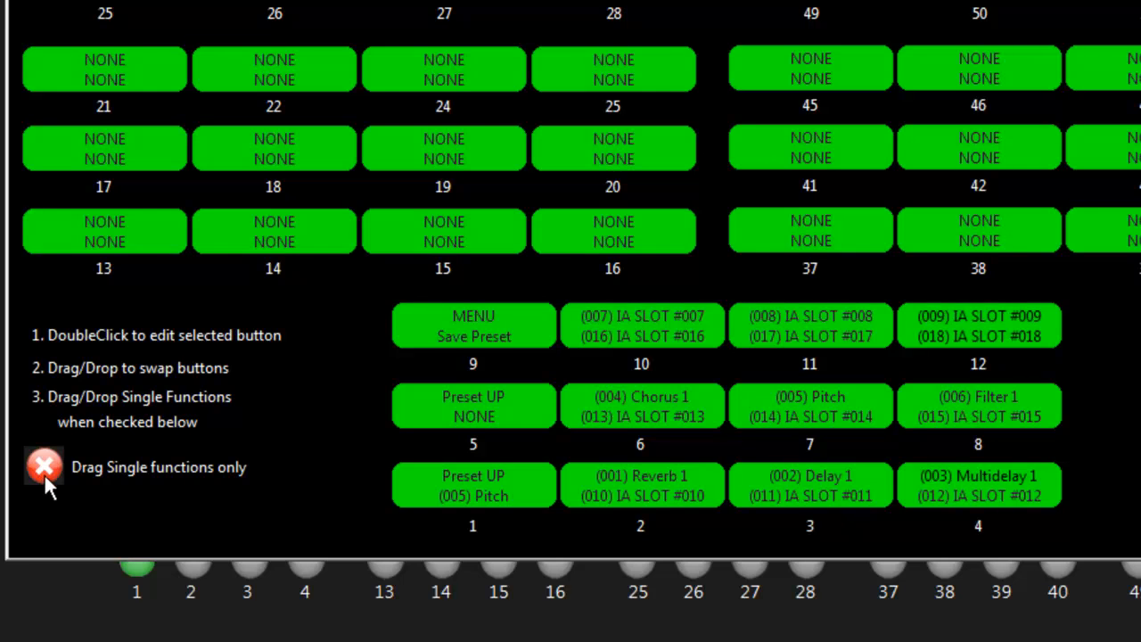
mouse_move(487, 495)
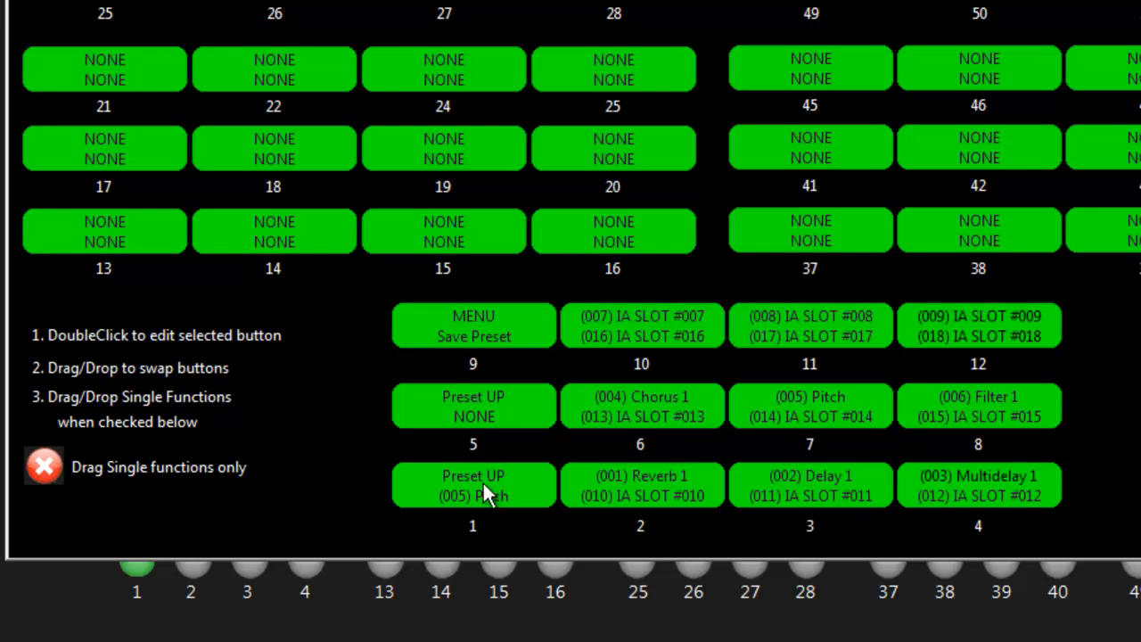
mouse_move(646, 498)
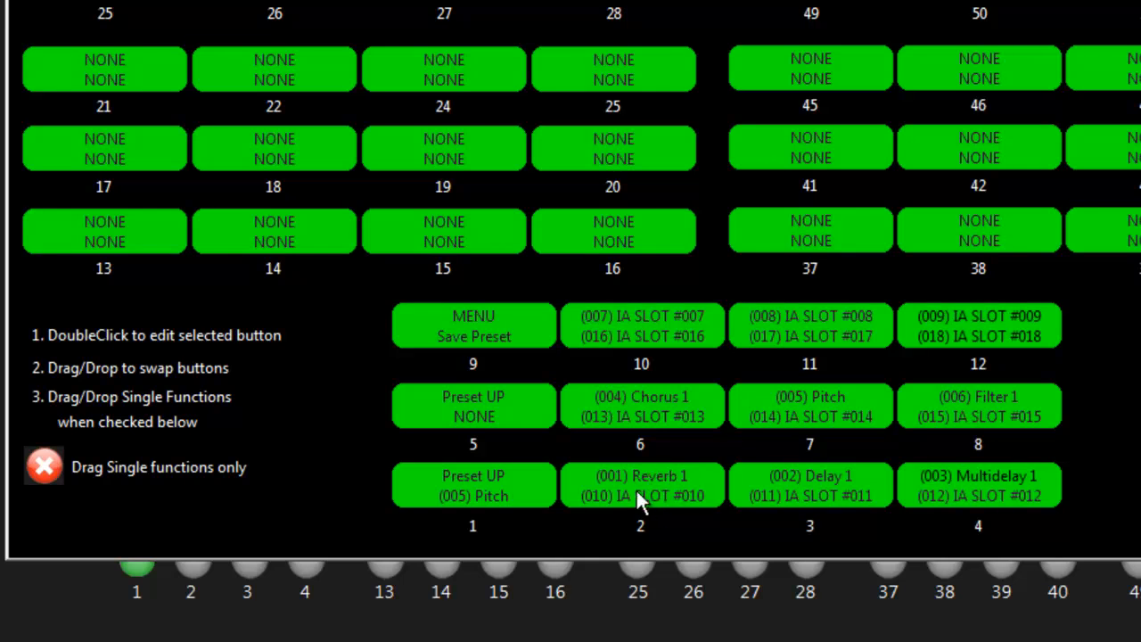
mouse_move(618, 501)
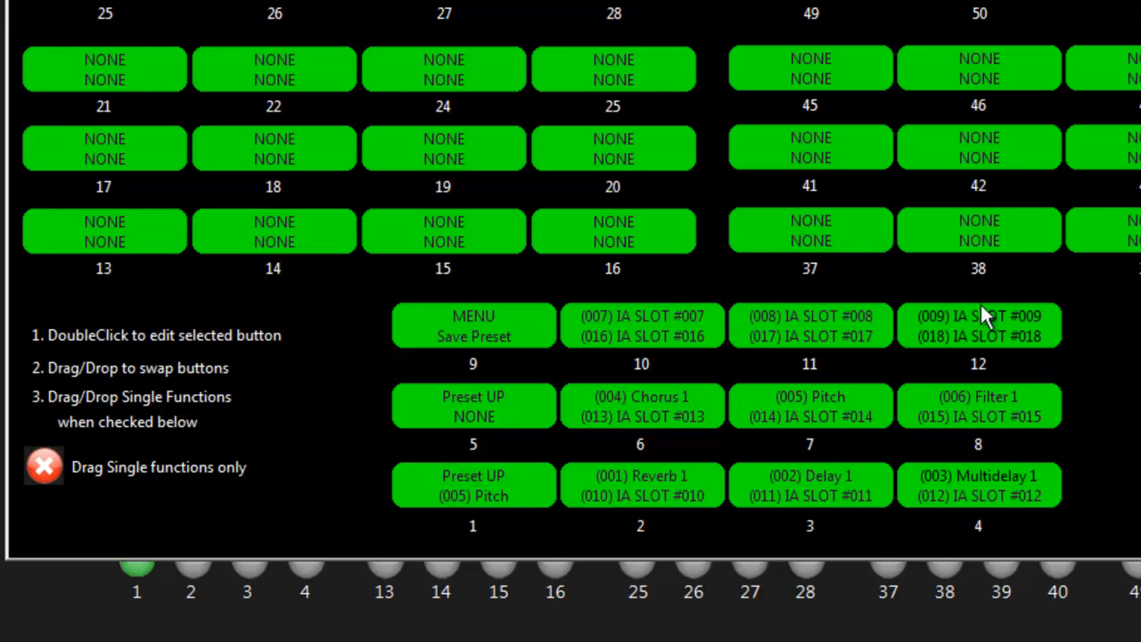
drag(977, 325, 613, 68)
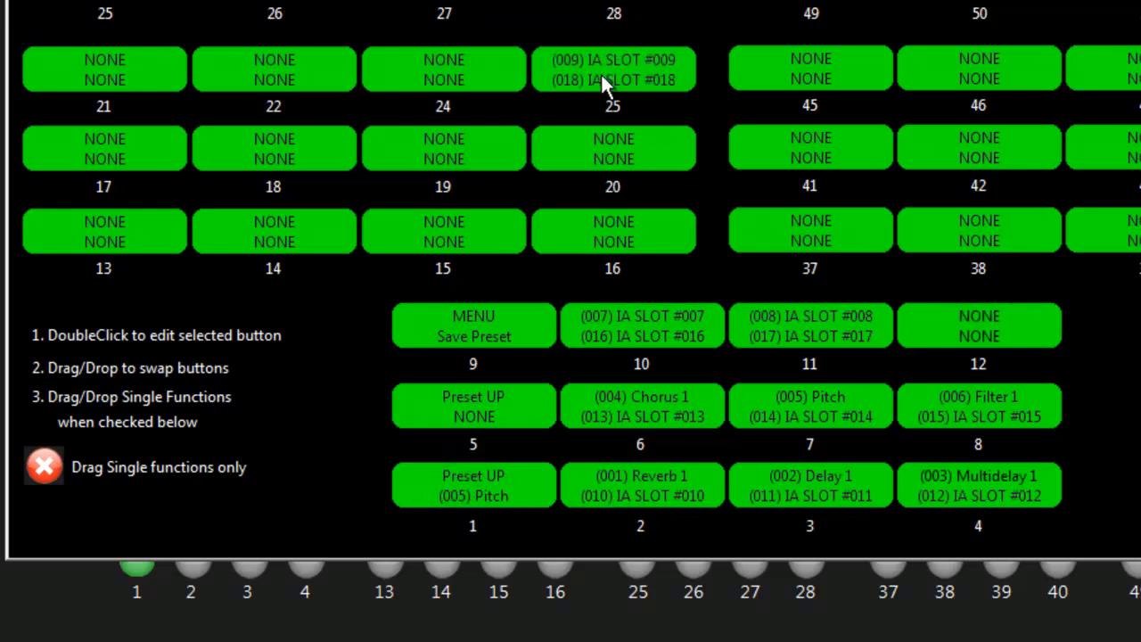
mouse_move(933, 319)
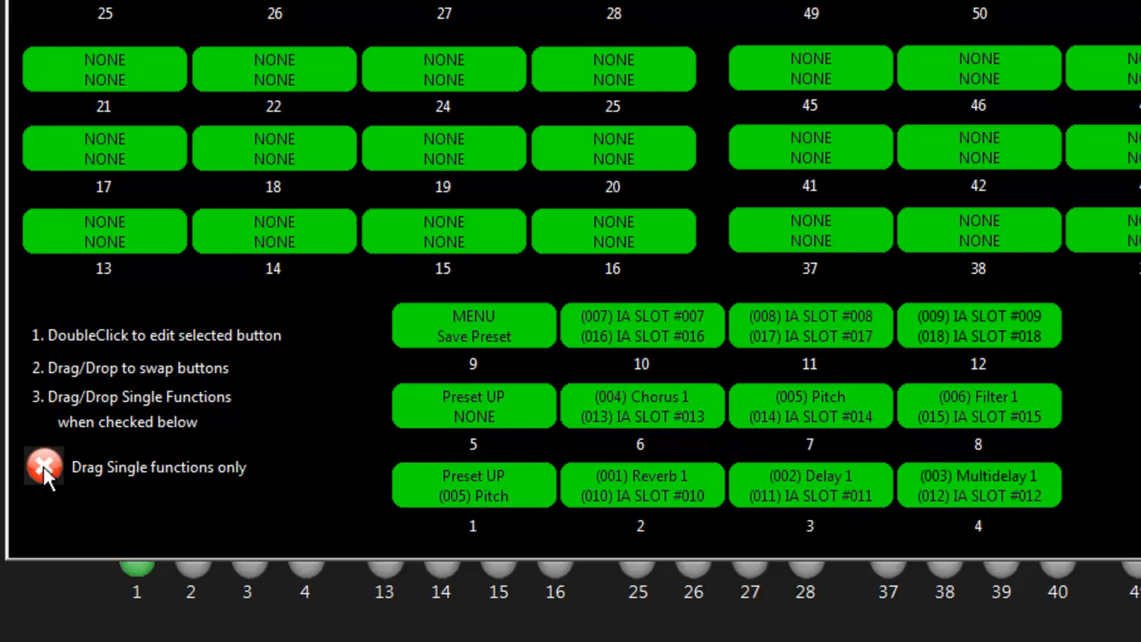
Enable 'Drag Single functions only' in the page button overview.
click(42, 467)
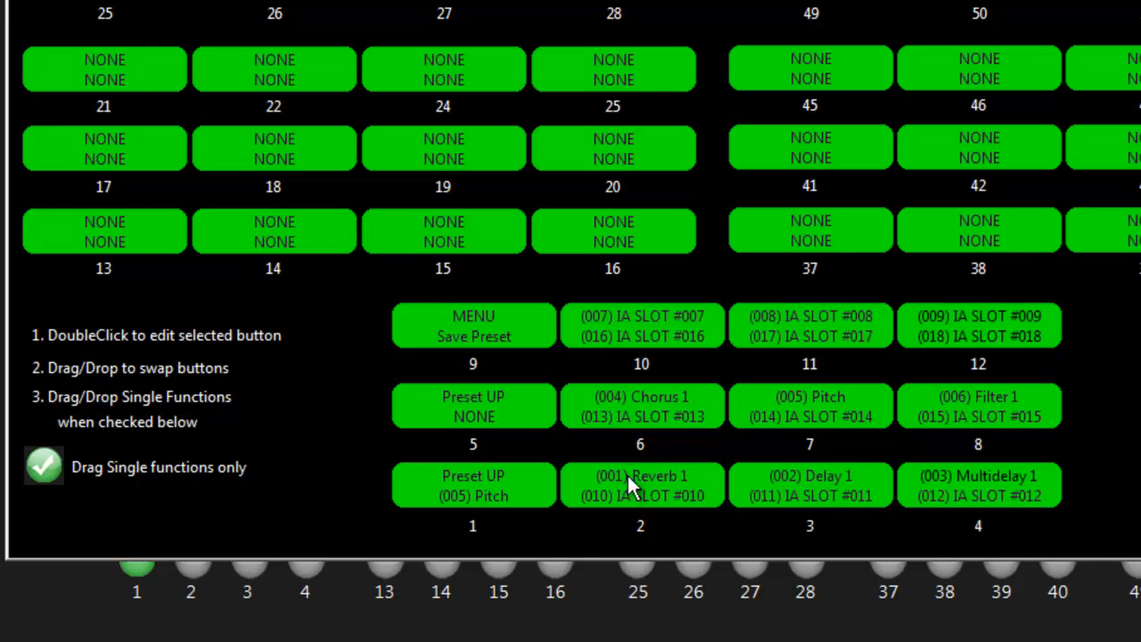
mouse_move(647, 474)
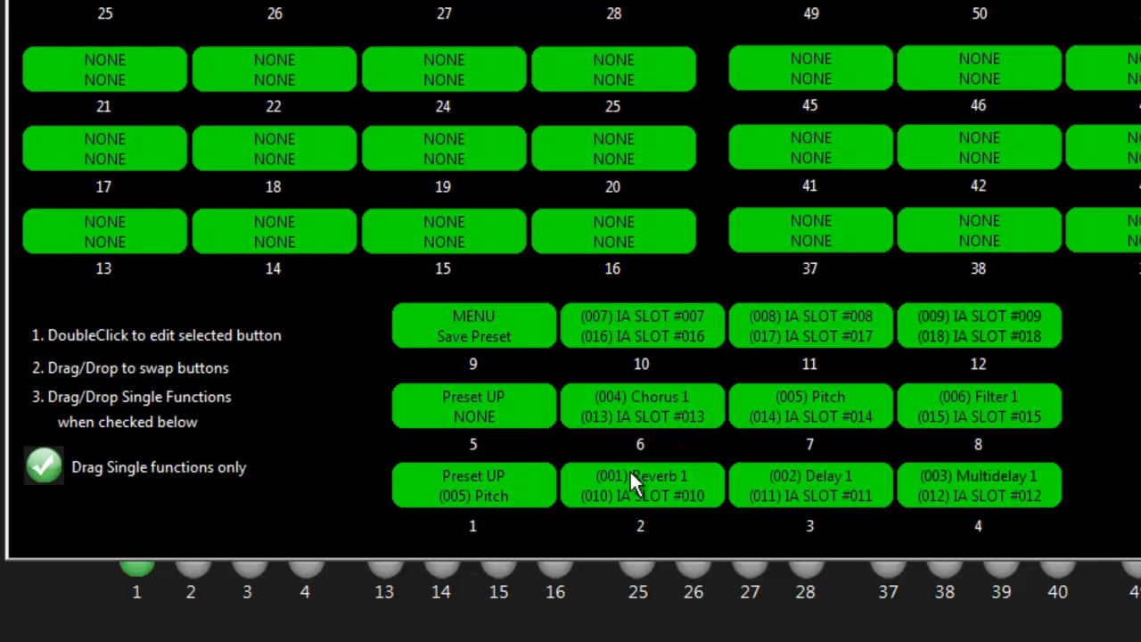
mouse_move(496, 493)
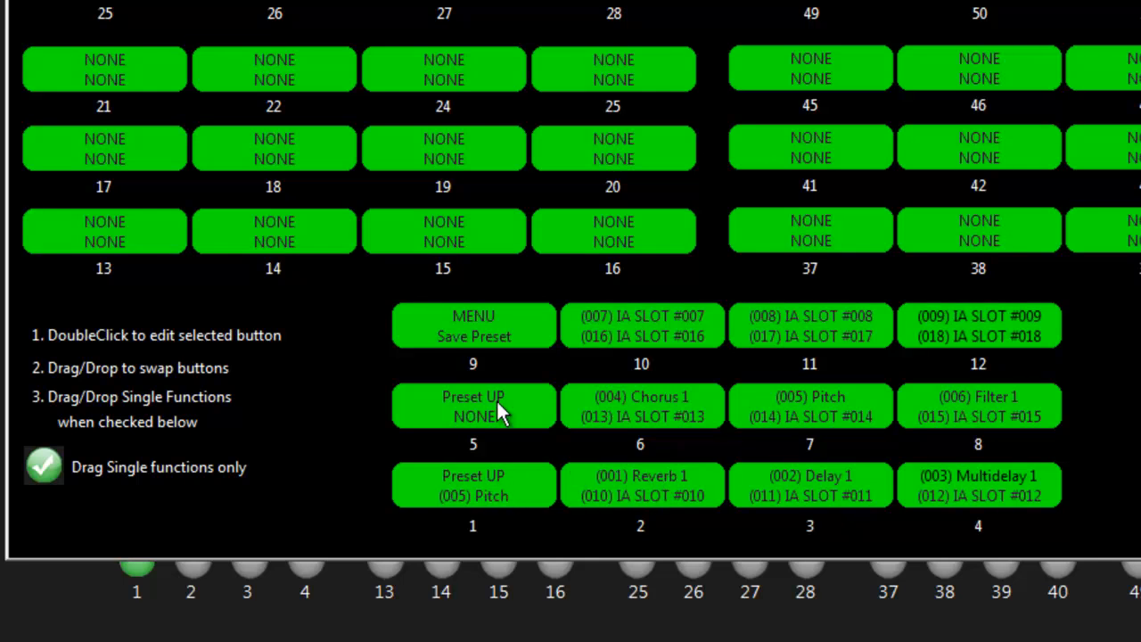
mouse_move(483, 487)
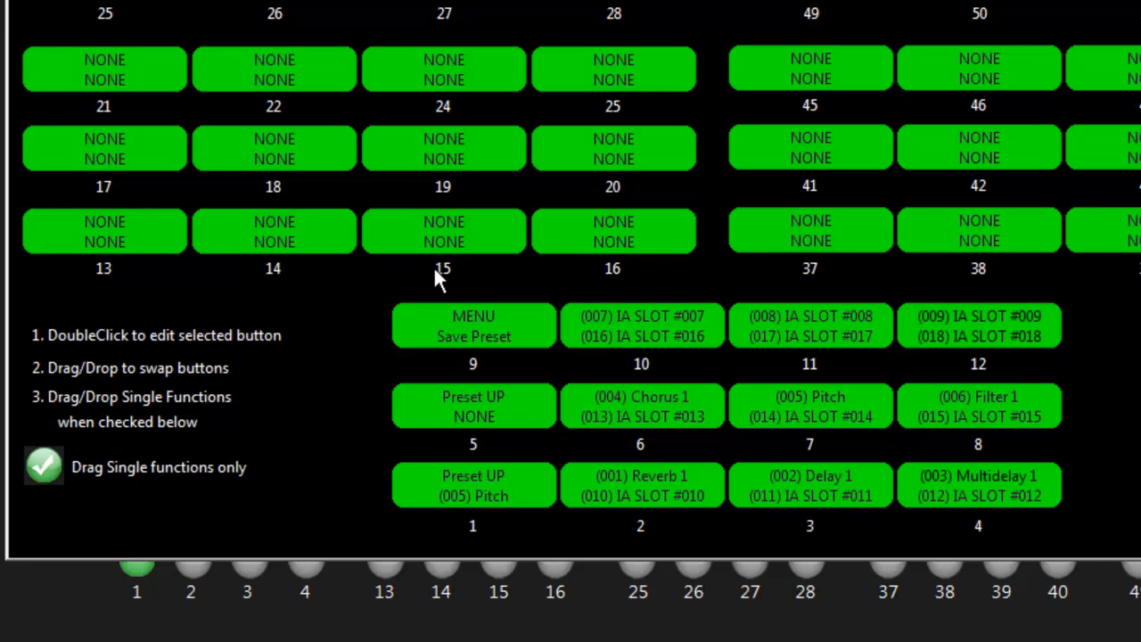
mouse_move(439, 245)
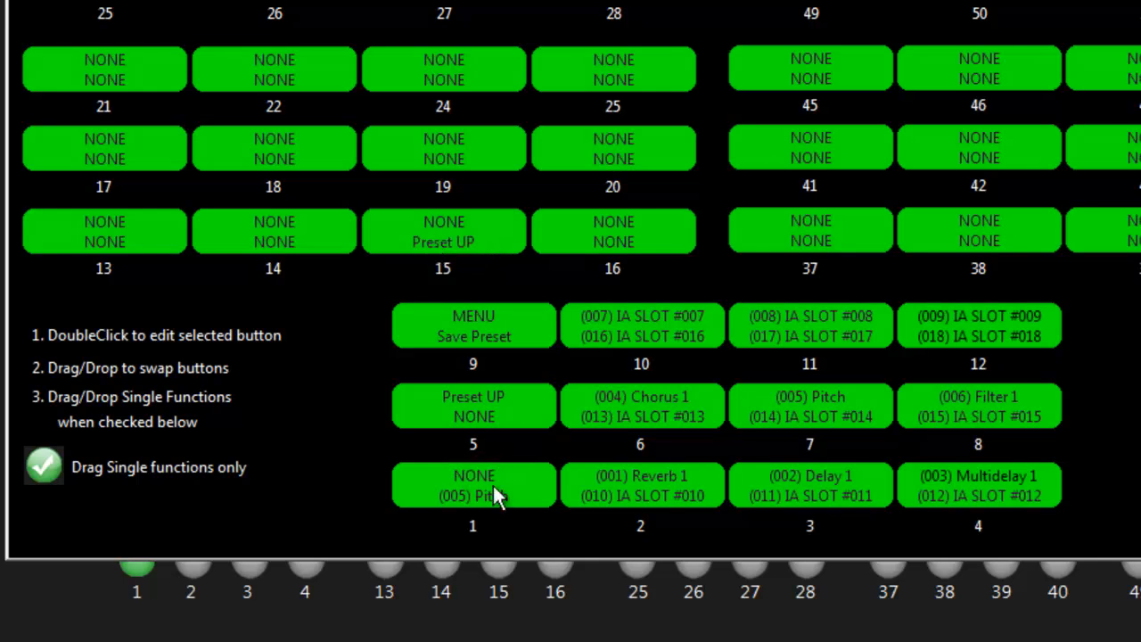
mouse_move(443, 250)
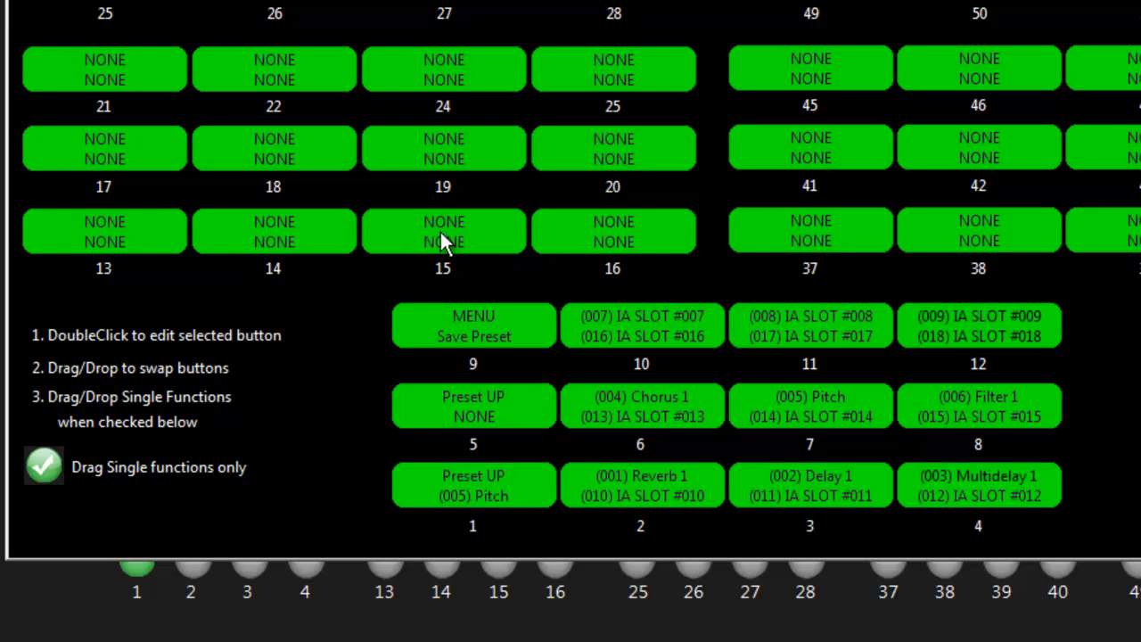
mouse_move(503, 344)
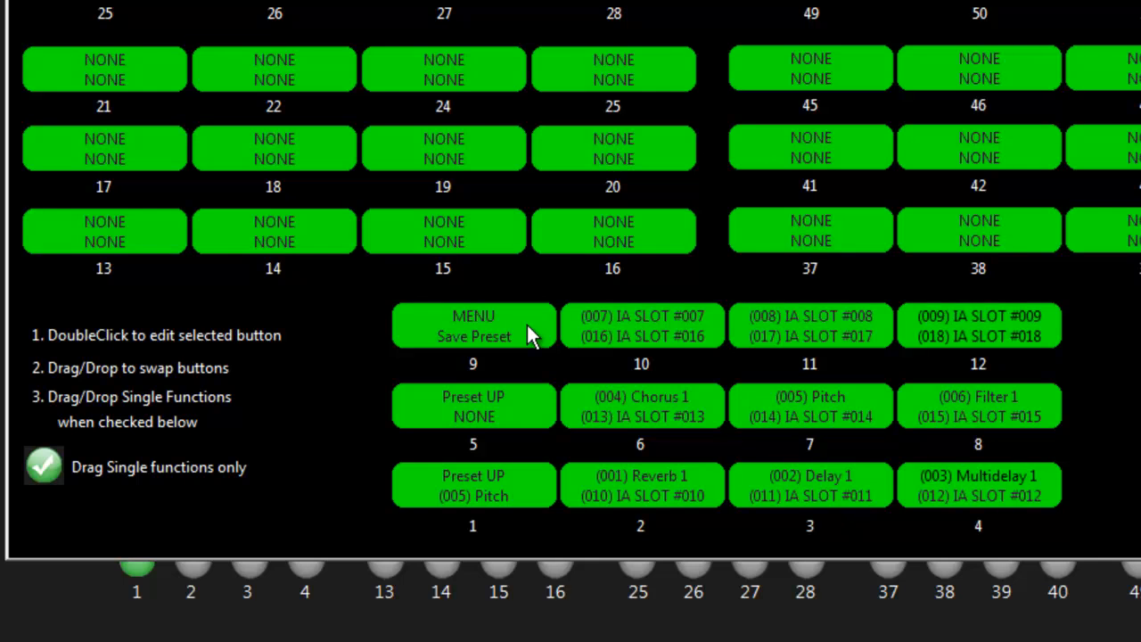
mouse_move(897, 360)
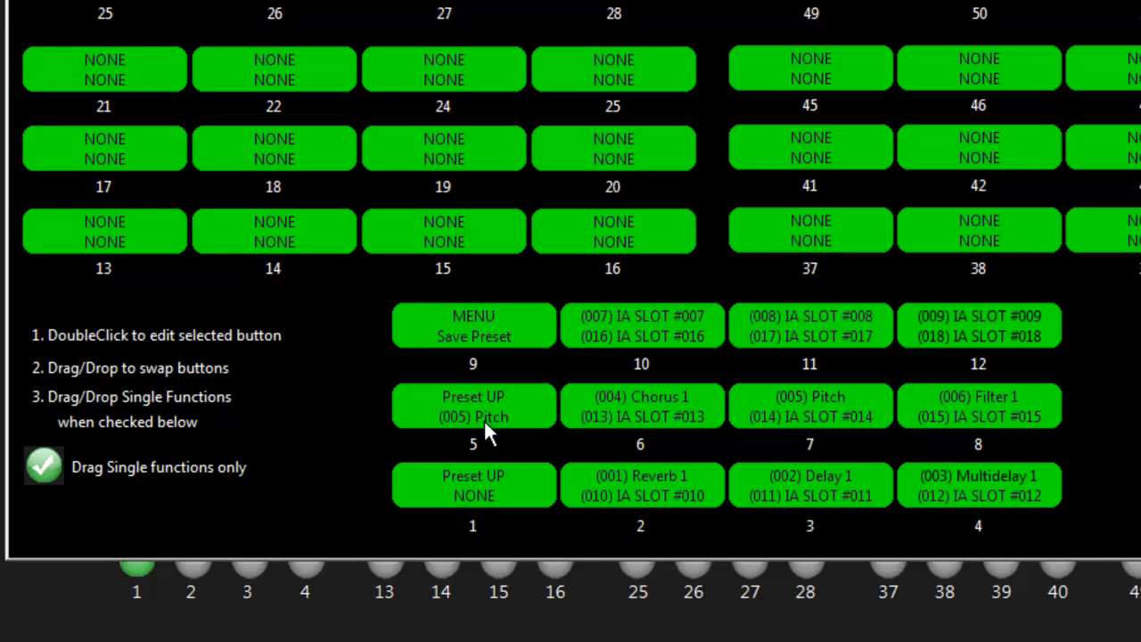
mouse_move(497, 516)
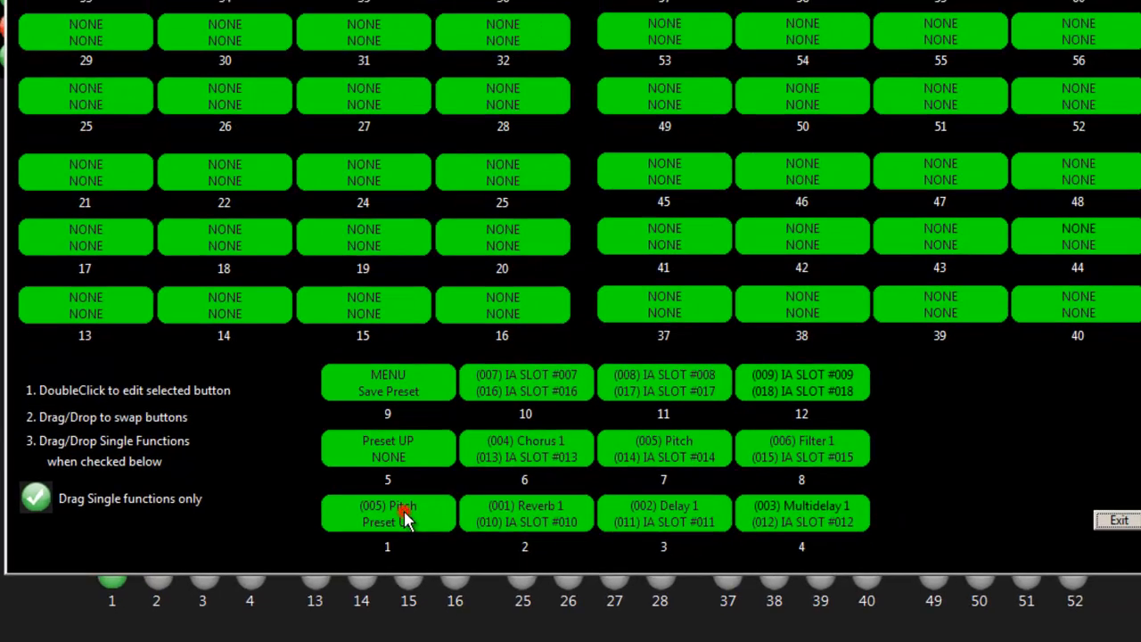
Reopen button 1, return to the grid, re-enable single-function dragging, and move Preset UP to the top.
double_click(388, 513)
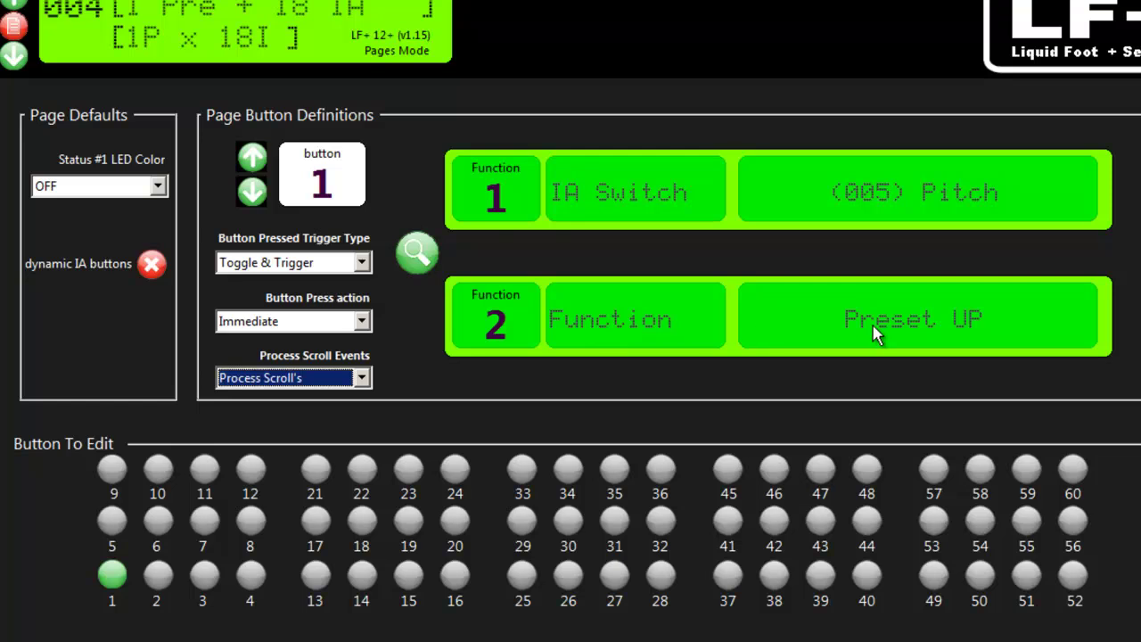
mouse_move(552, 269)
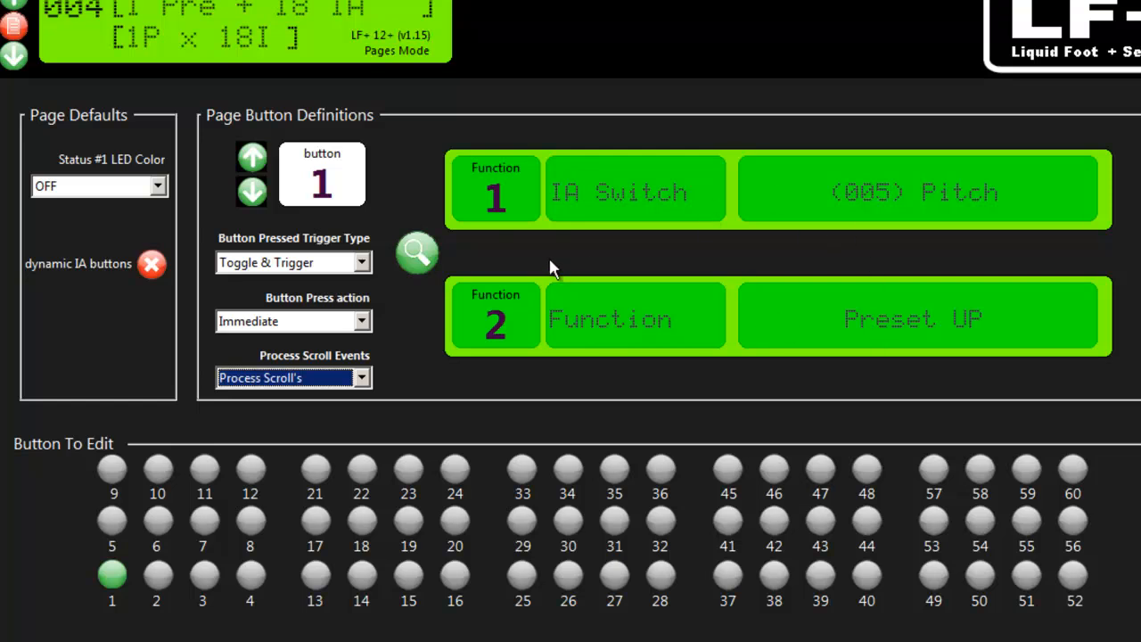
click(416, 253)
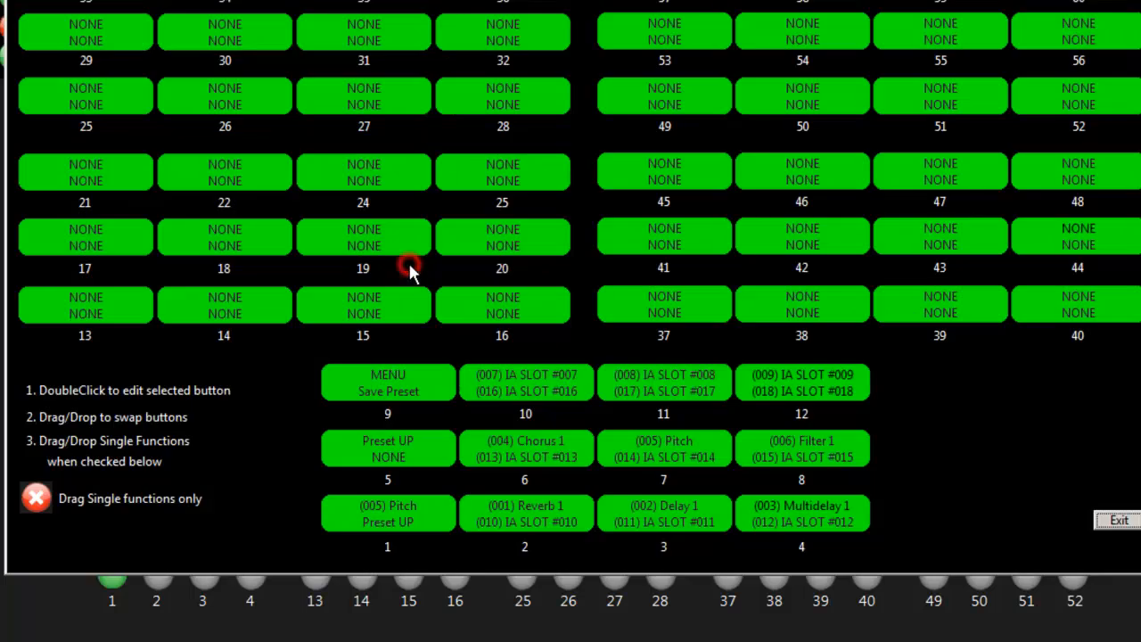
mouse_move(379, 517)
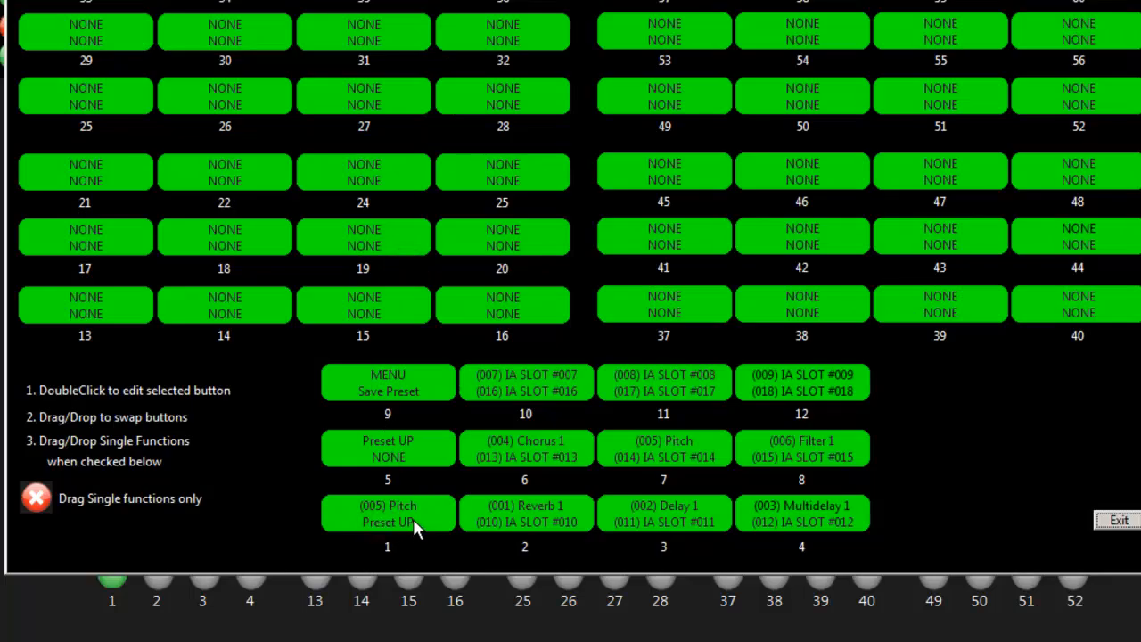
click(36, 498)
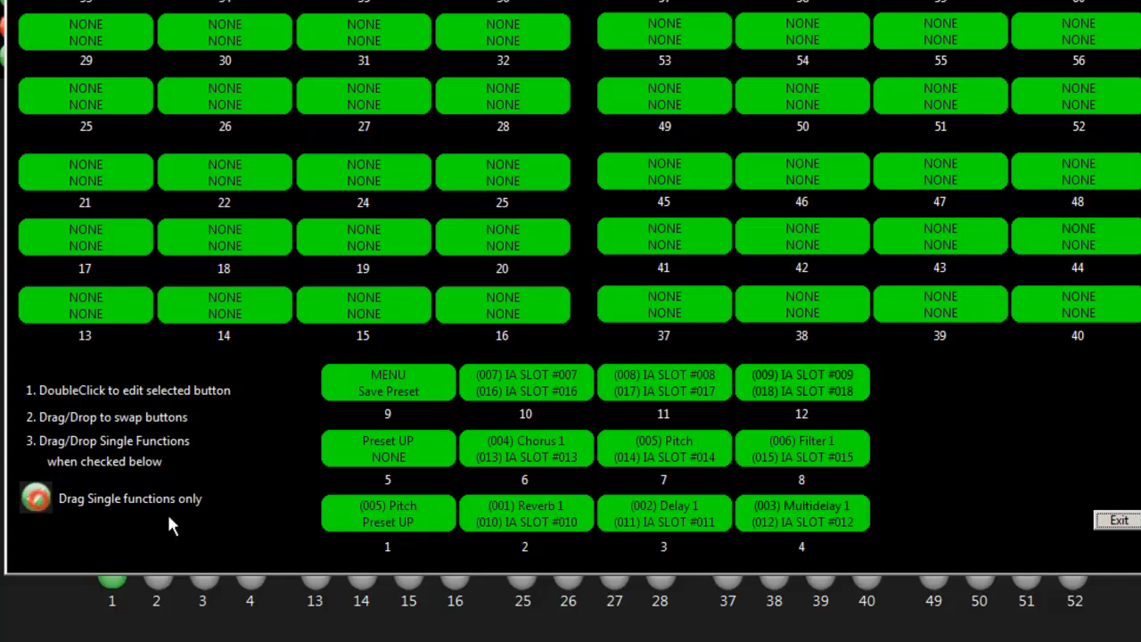
click(36, 498)
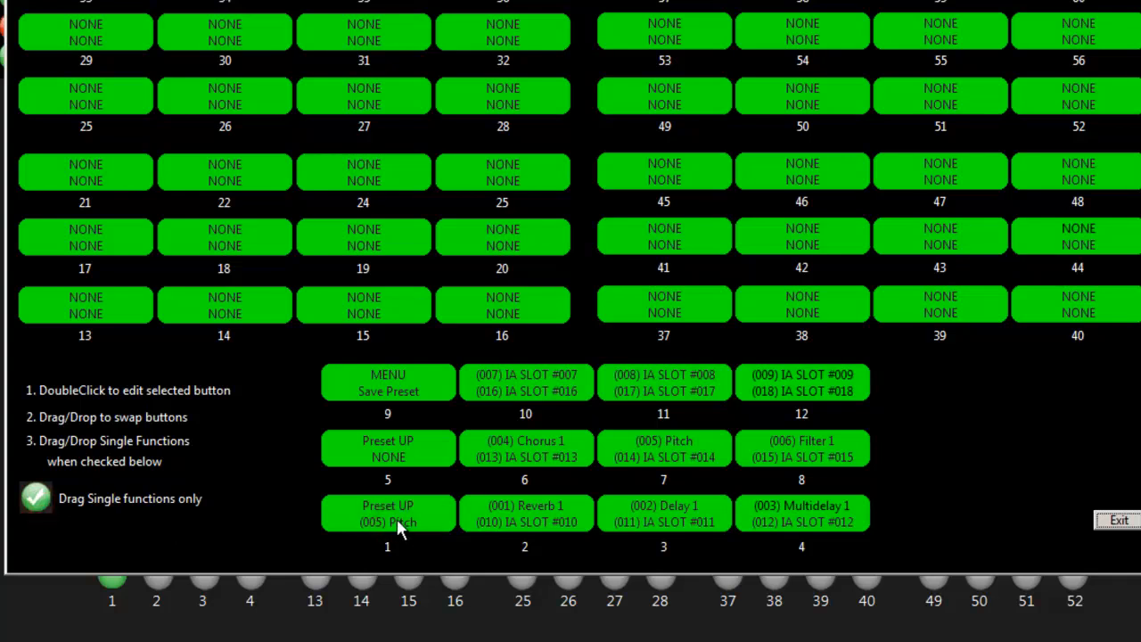
mouse_move(470, 552)
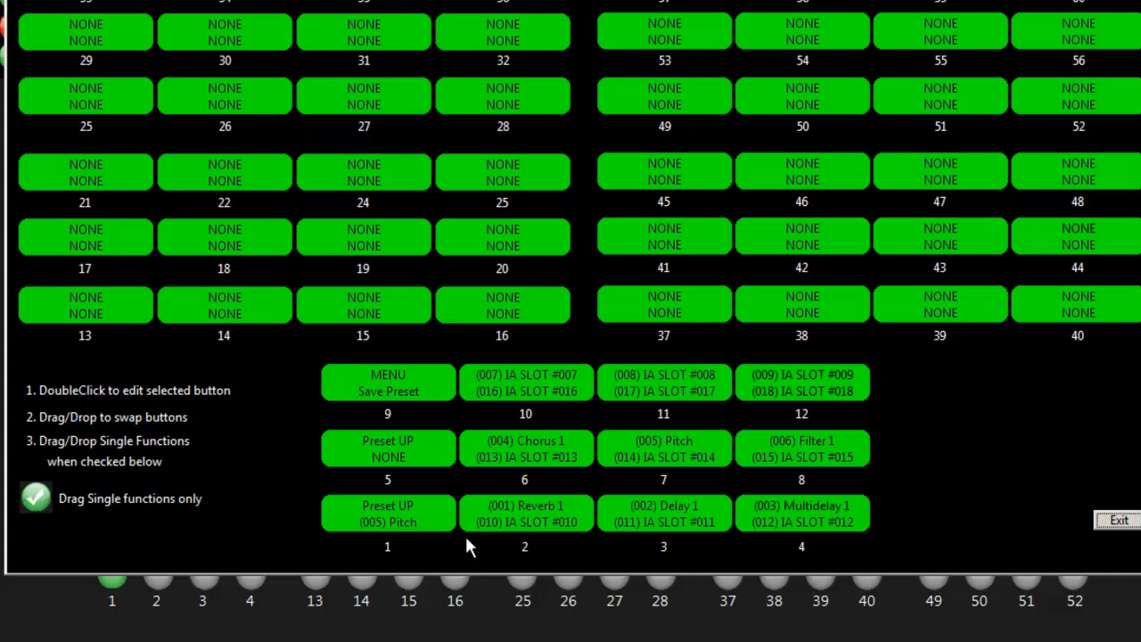
mouse_move(459, 548)
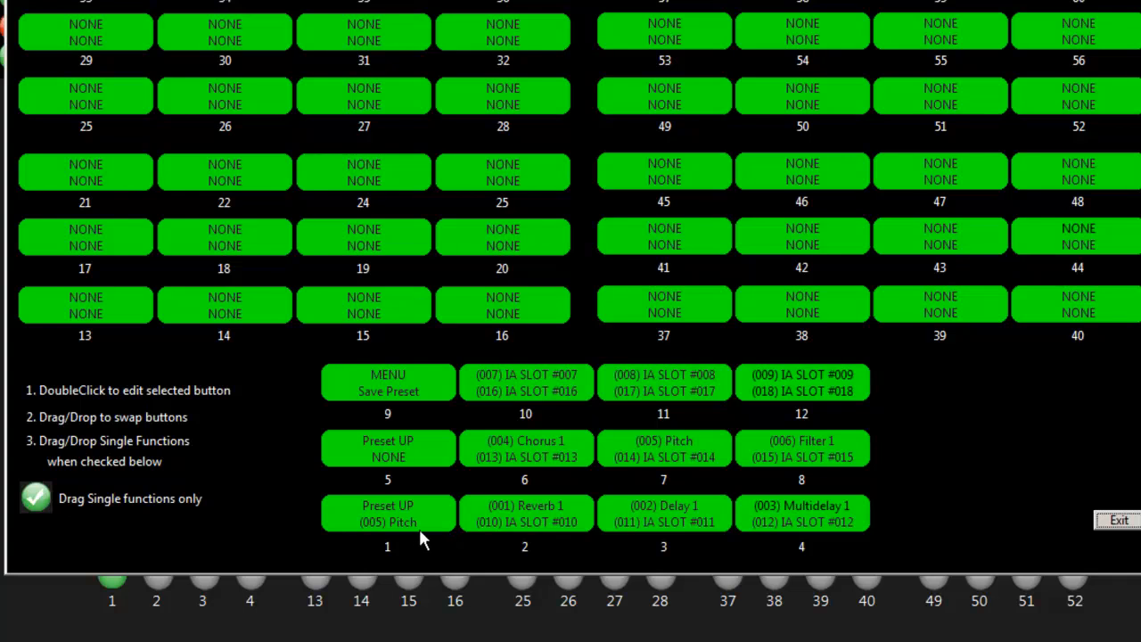
mouse_move(722, 428)
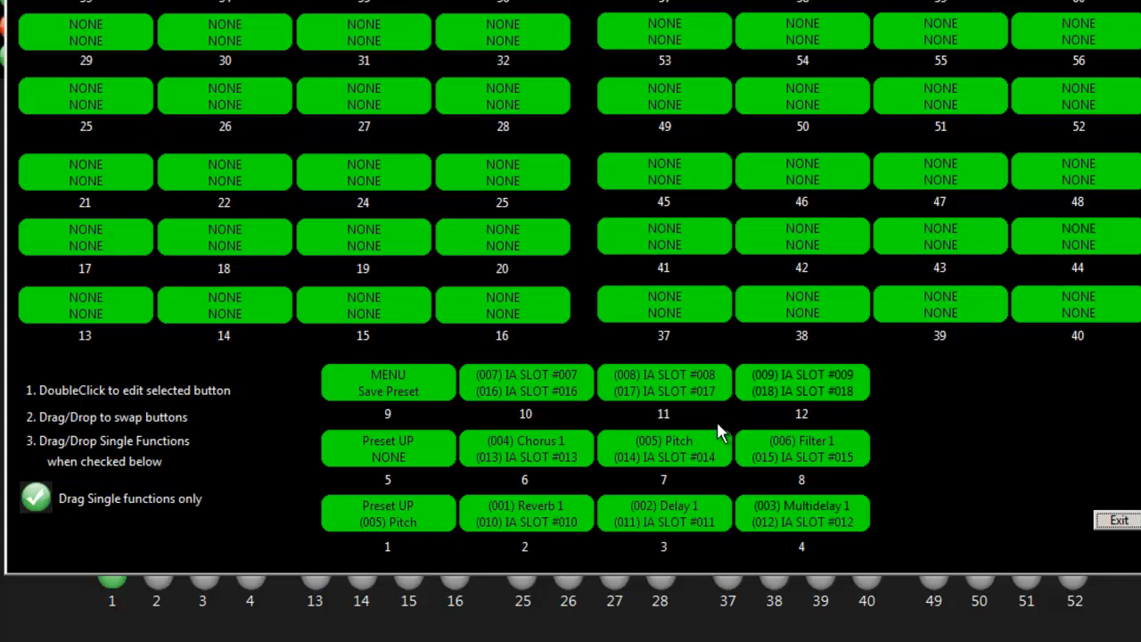
mouse_move(515, 407)
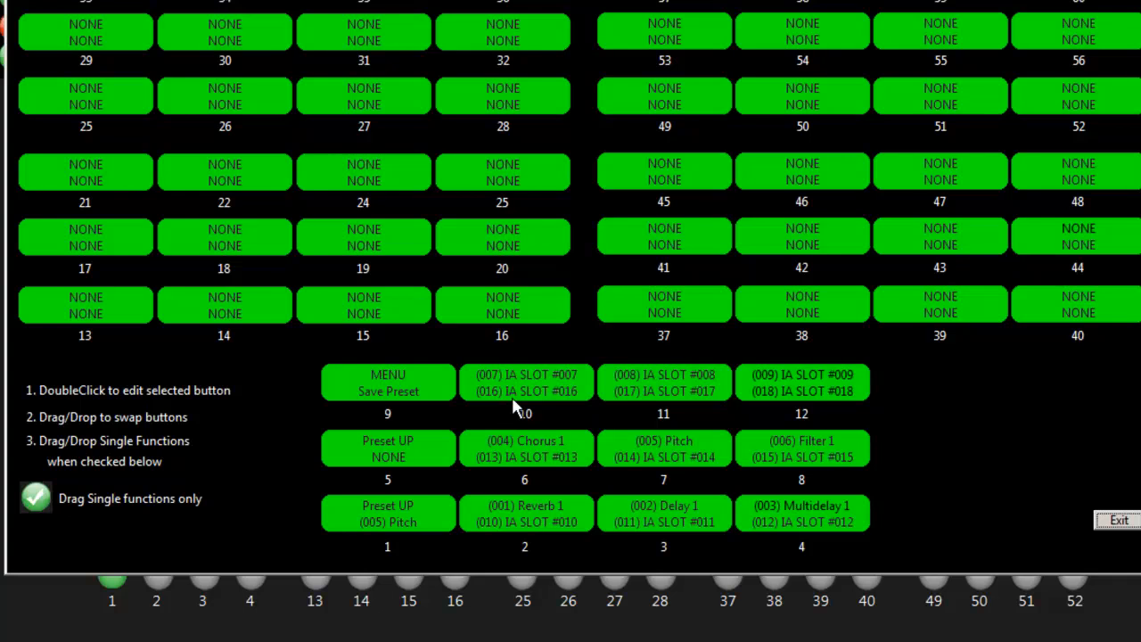
mouse_move(1056, 43)
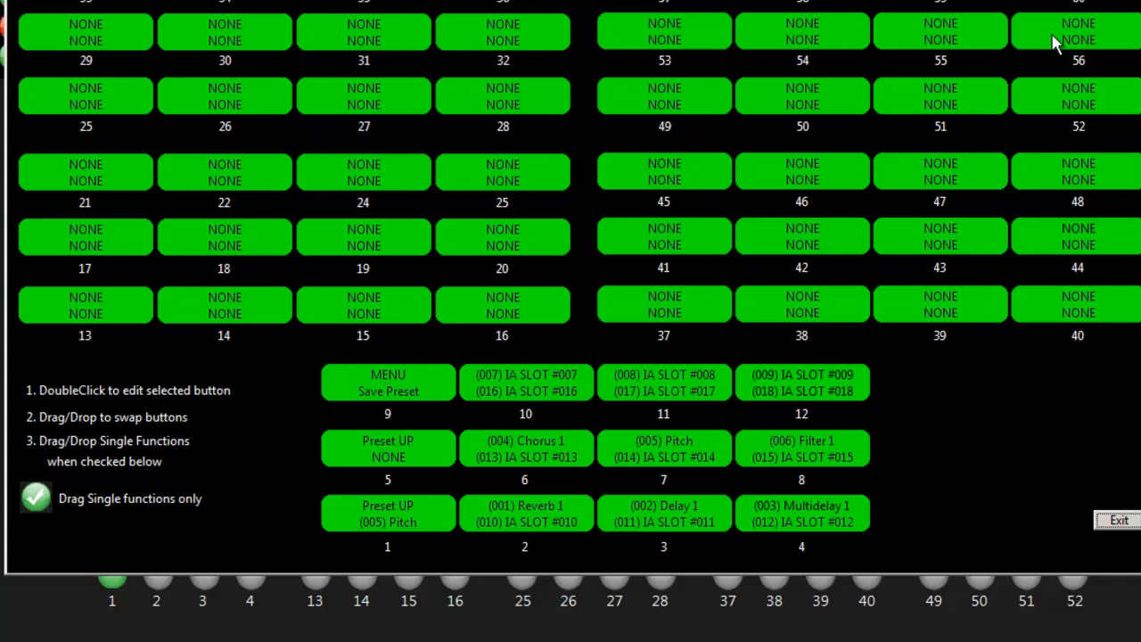
mouse_move(511, 472)
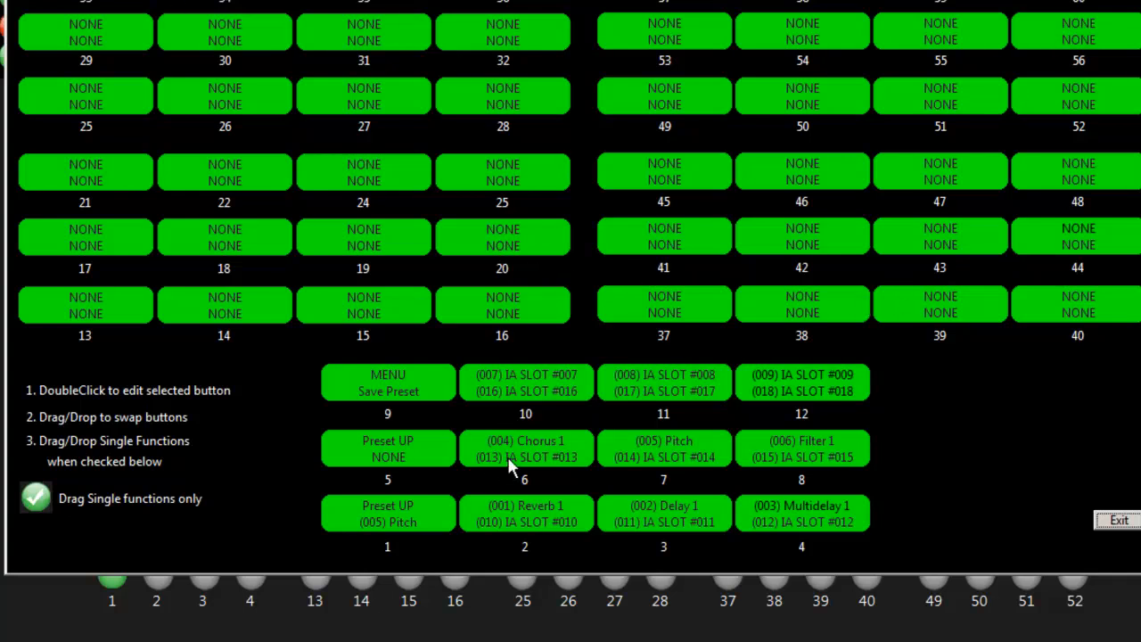
mouse_move(639, 424)
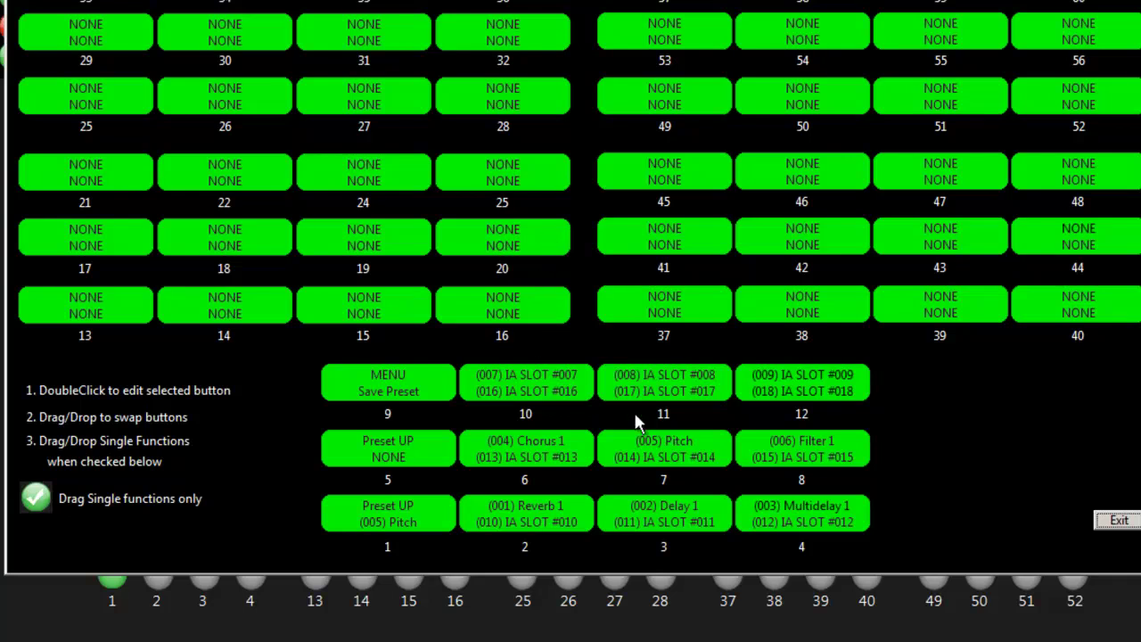
mouse_move(799, 385)
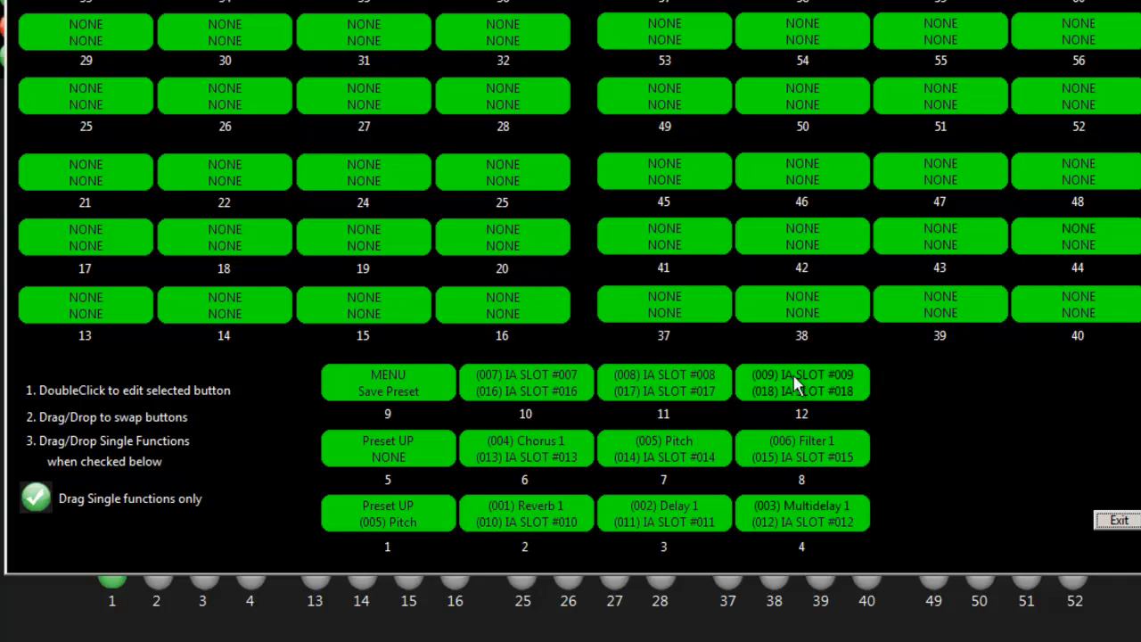
Open button 12's editor, return to the overview, then open button 10.
double_click(802, 381)
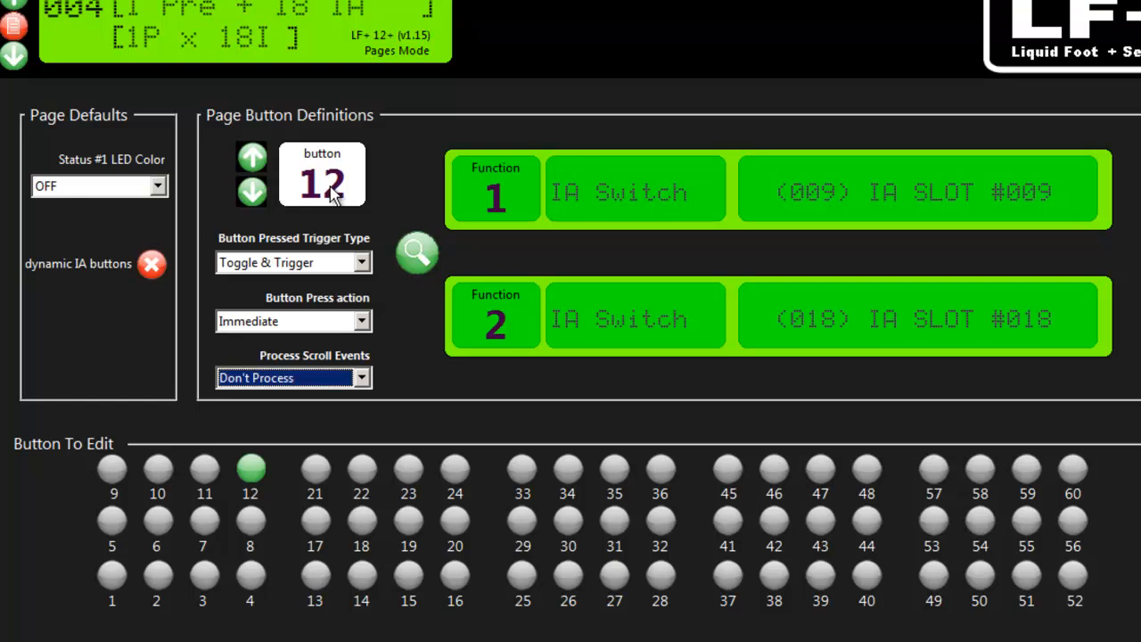
click(416, 252)
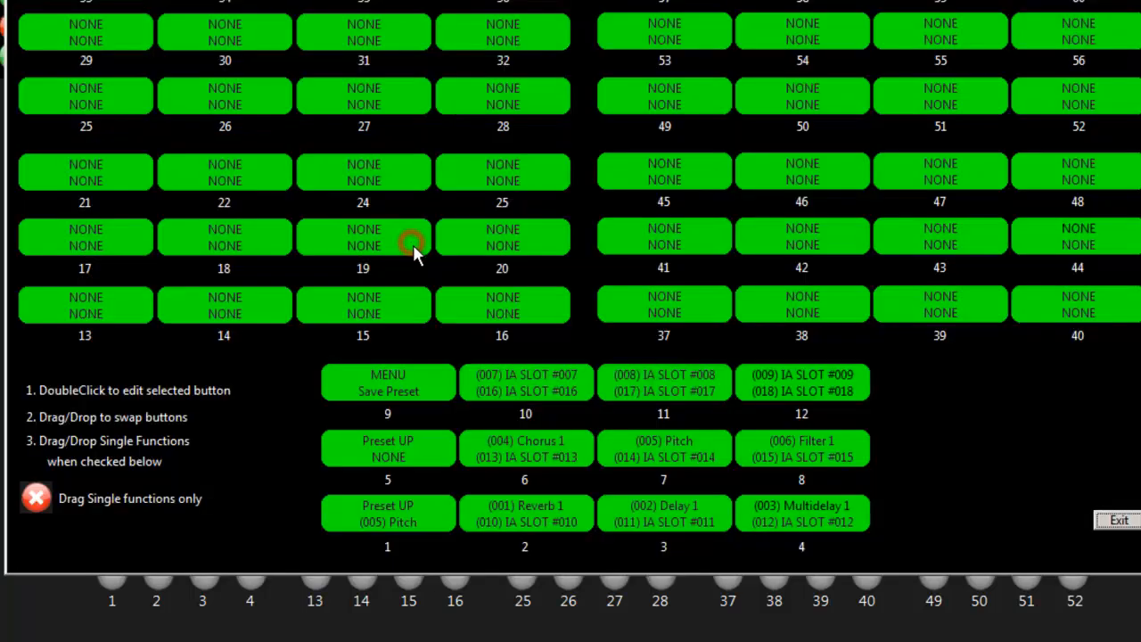
mouse_move(532, 385)
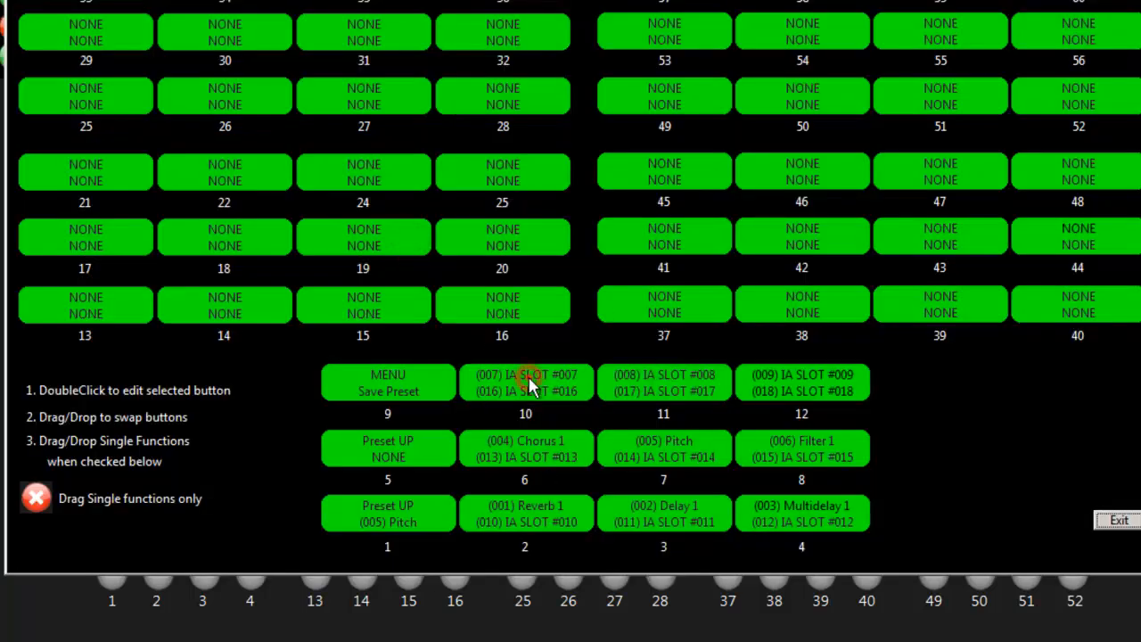
double_click(525, 383)
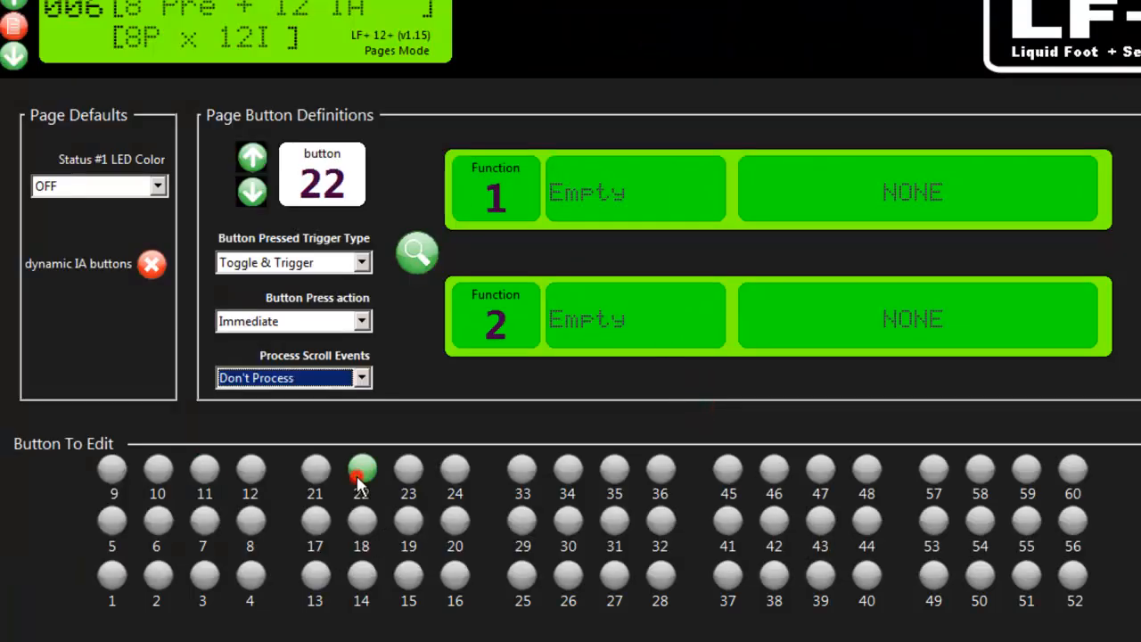
Show page 006's overview grid and open button 8 (Multidelay 1, IA SLOT #009).
click(416, 251)
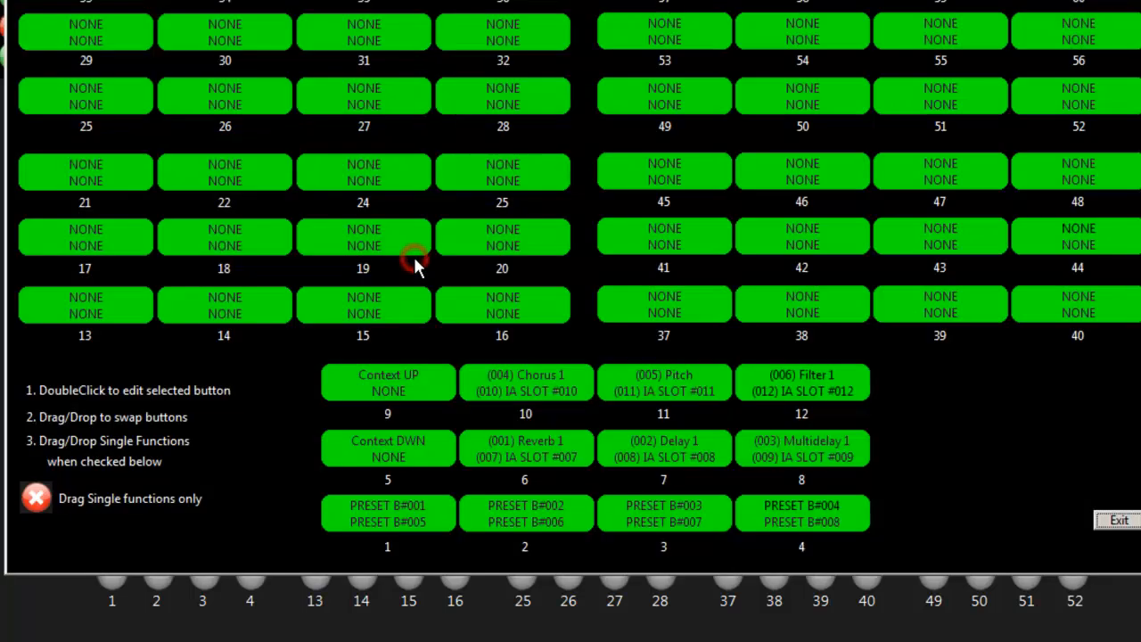
mouse_move(475, 469)
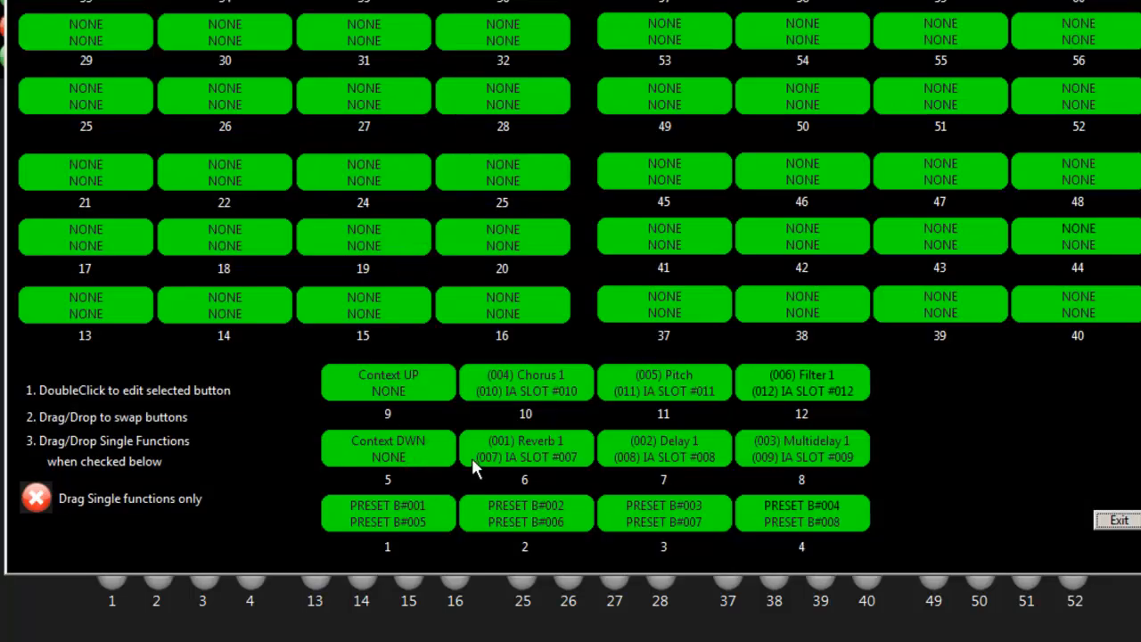
mouse_move(846, 348)
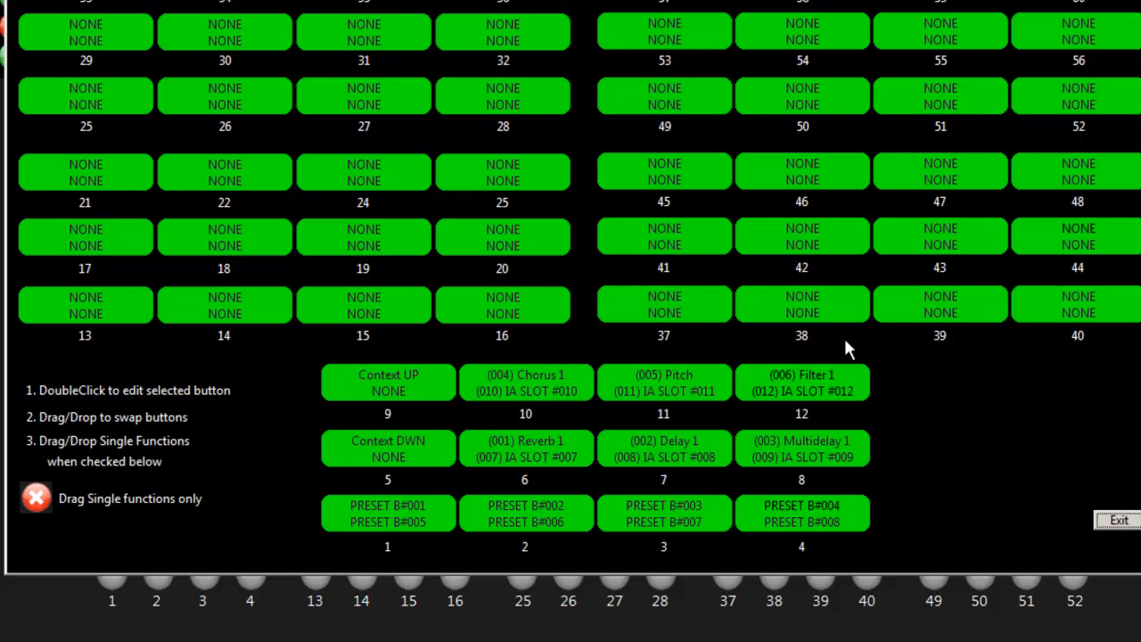
mouse_move(815, 457)
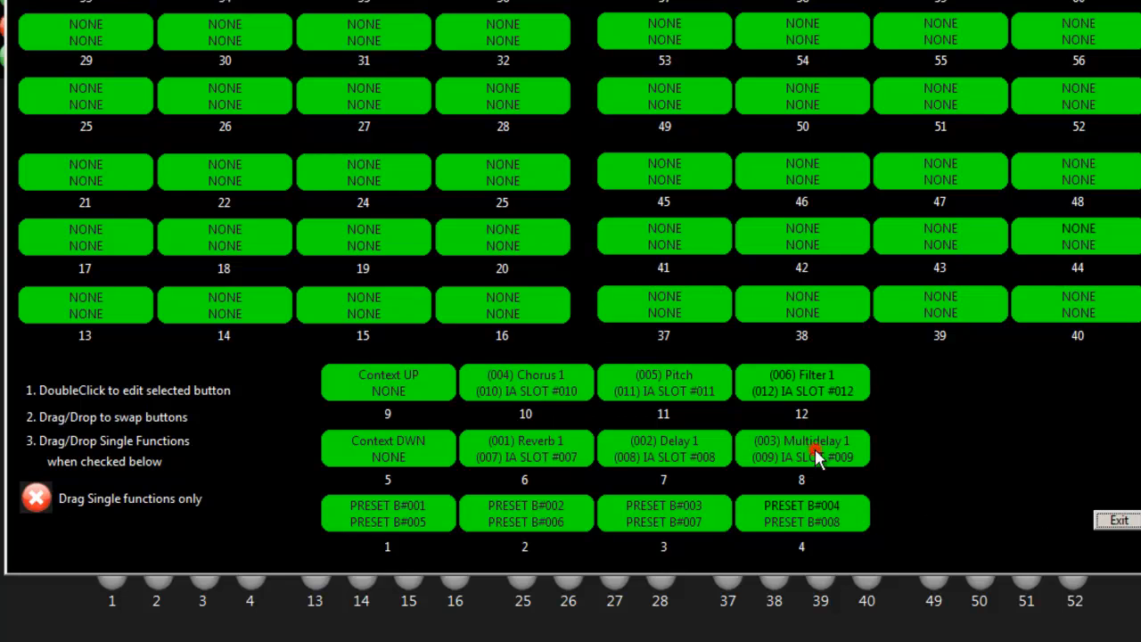
double_click(802, 448)
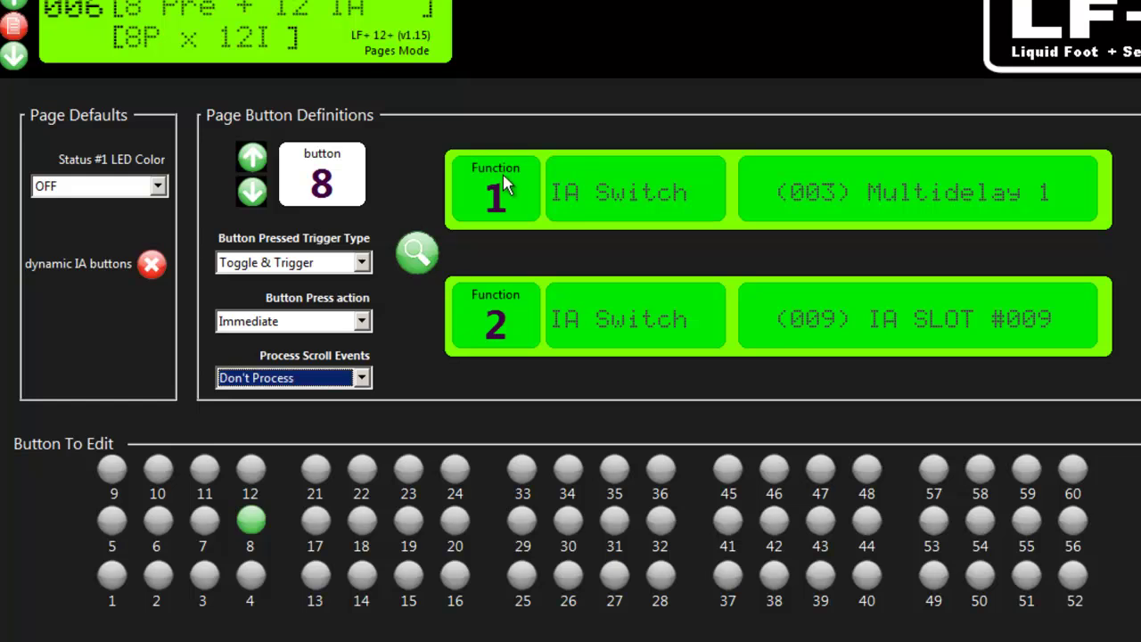
mouse_move(287, 37)
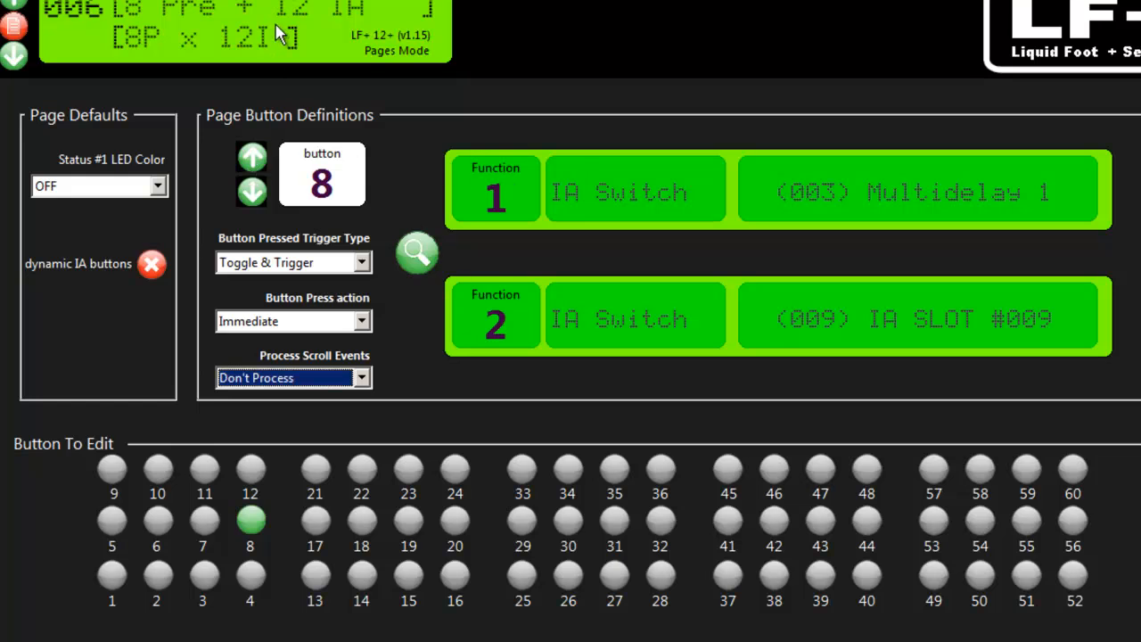